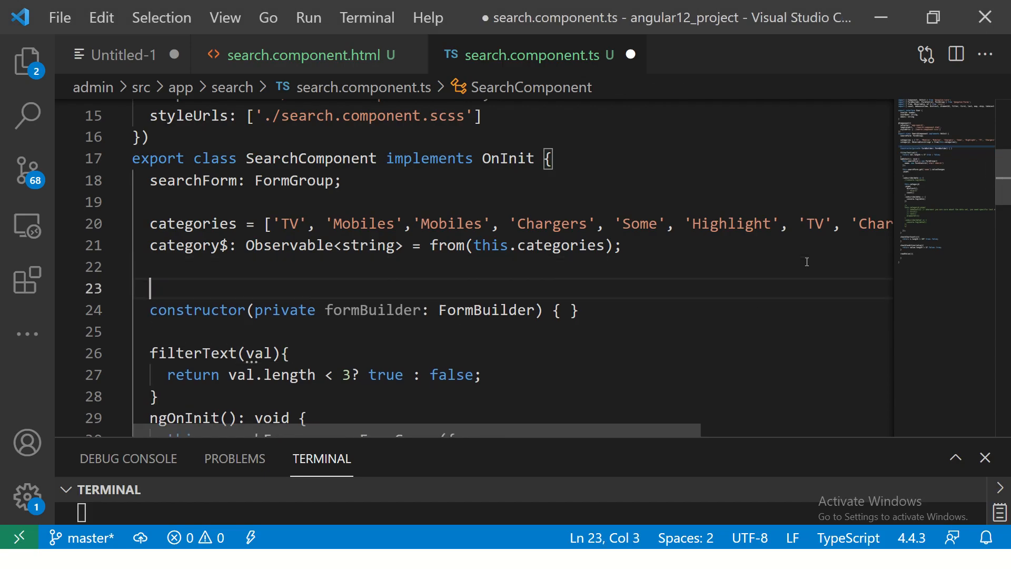
- Declare ranks = [1,56,45,2,7,33,76,2,23,43,26,56] below category$ and start a new line
text(ran)
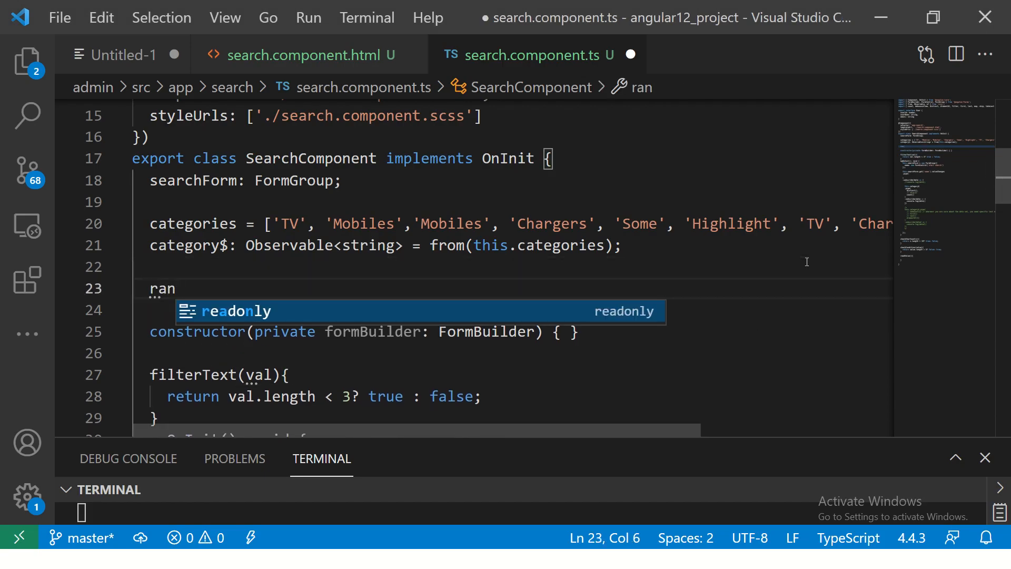
text(ks =)
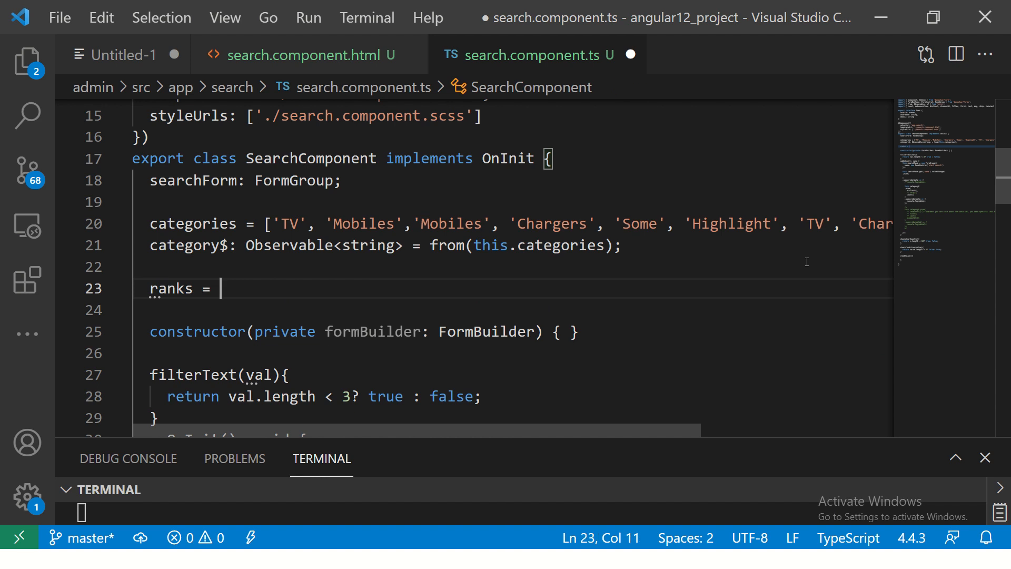
text([1,56])
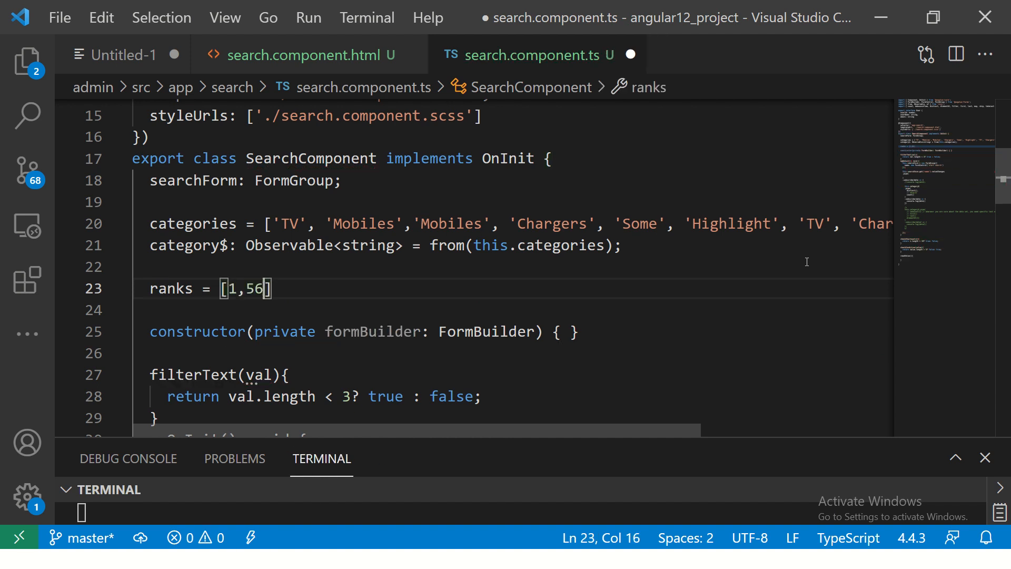
text(,45,2,)
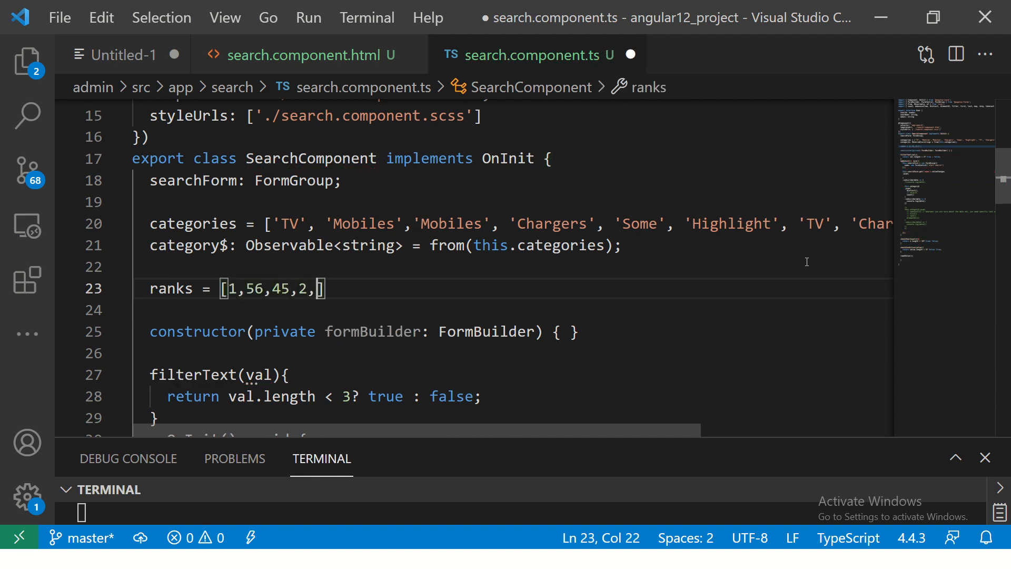
text(7,33,)
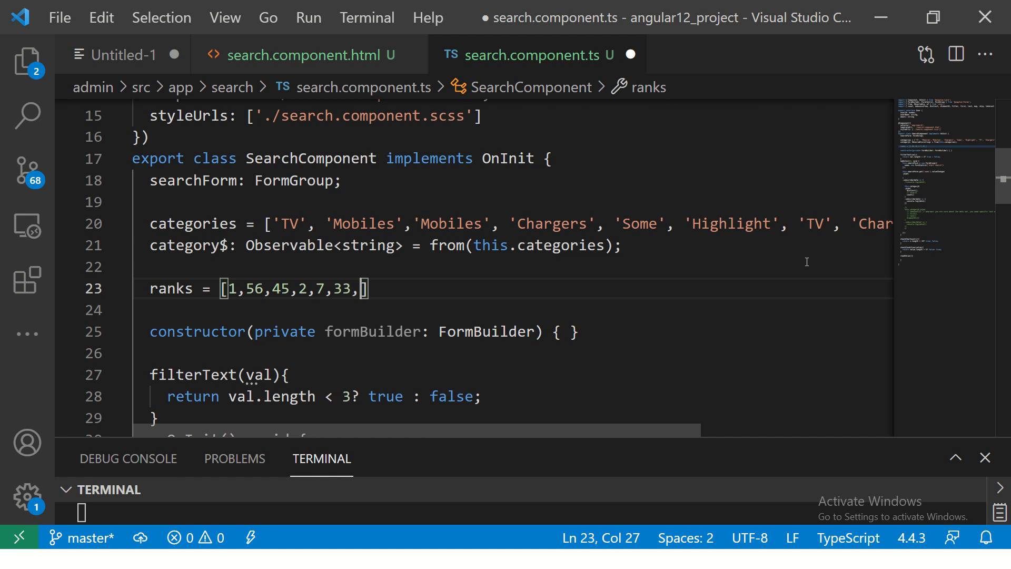
text(76,2,23)
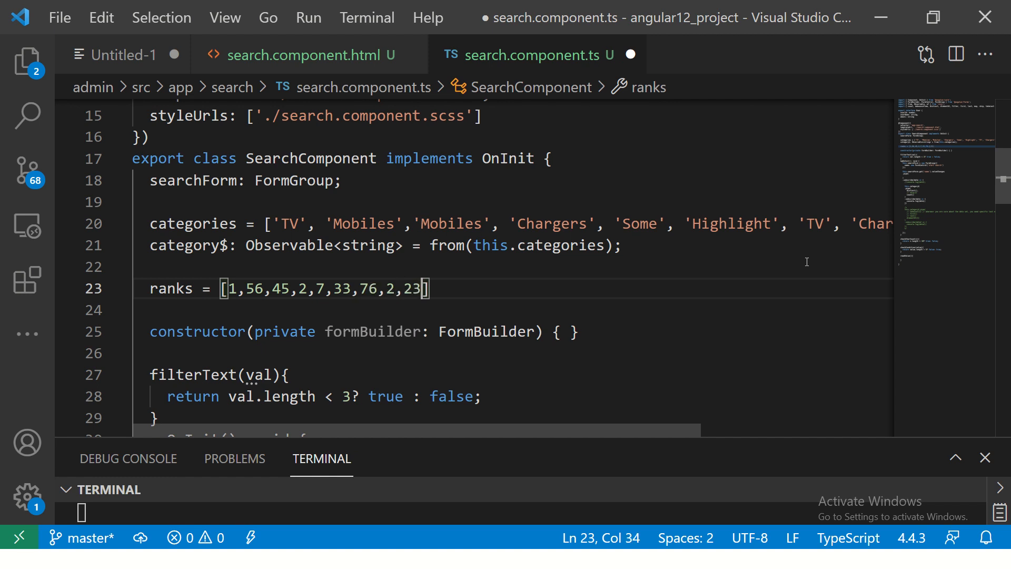
text(2326,)
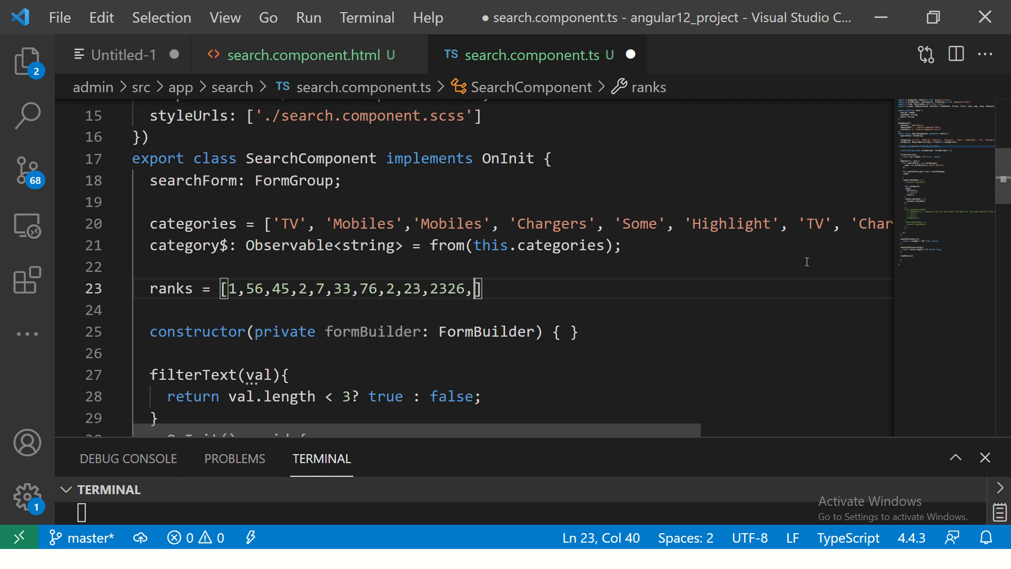
text(56)
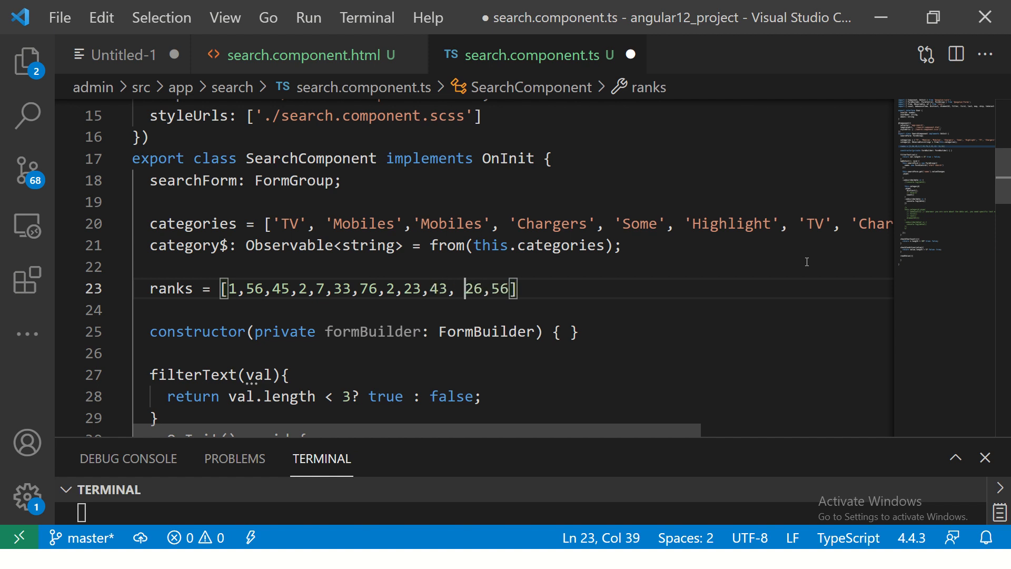
key(Backspace)
text(;)
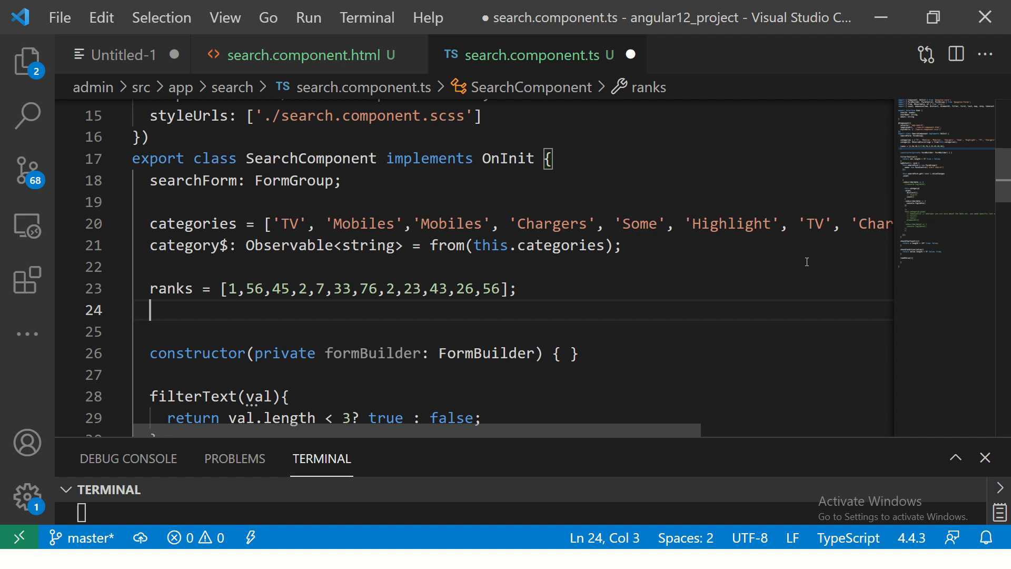
- Declare rank$: Observable<number> = from(this.ranks) and save search.component.ts
text(rank)
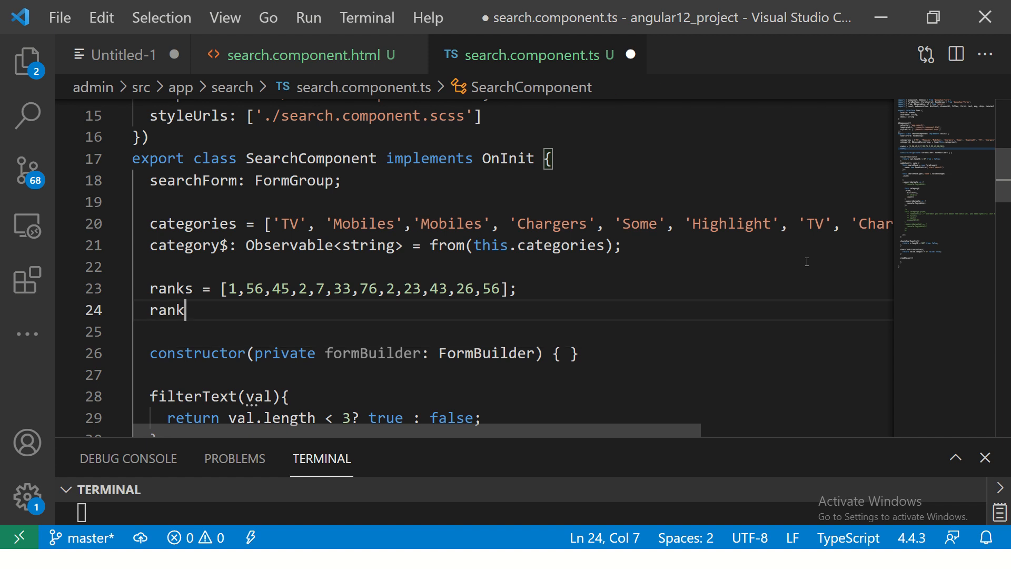
text($)
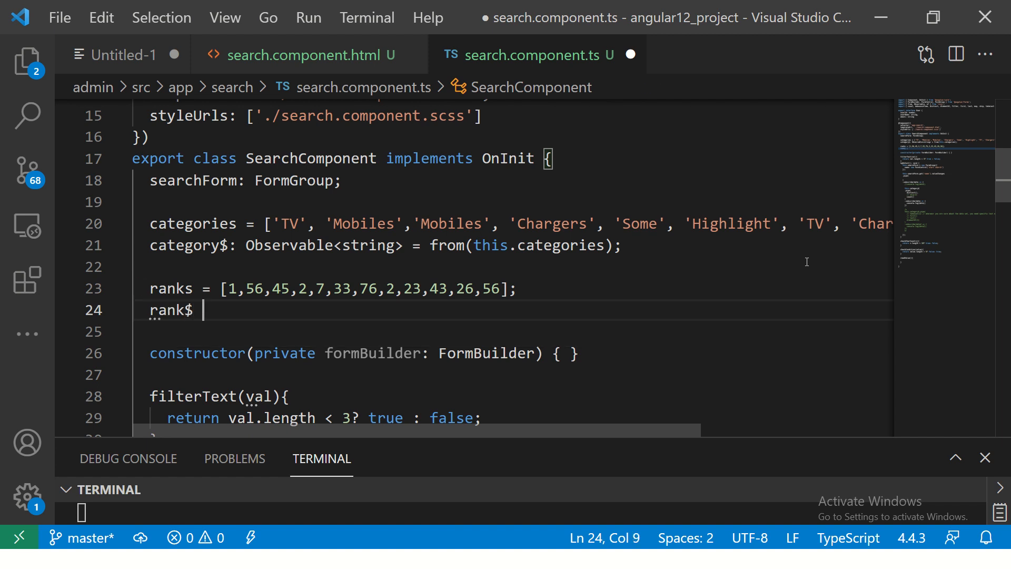
key(Backspace)
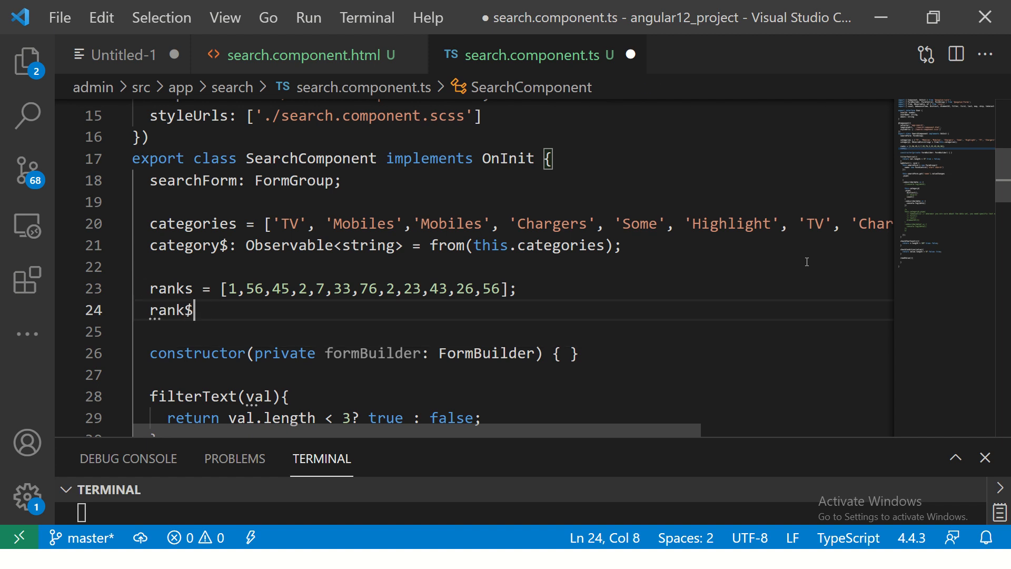
text(: Observable)
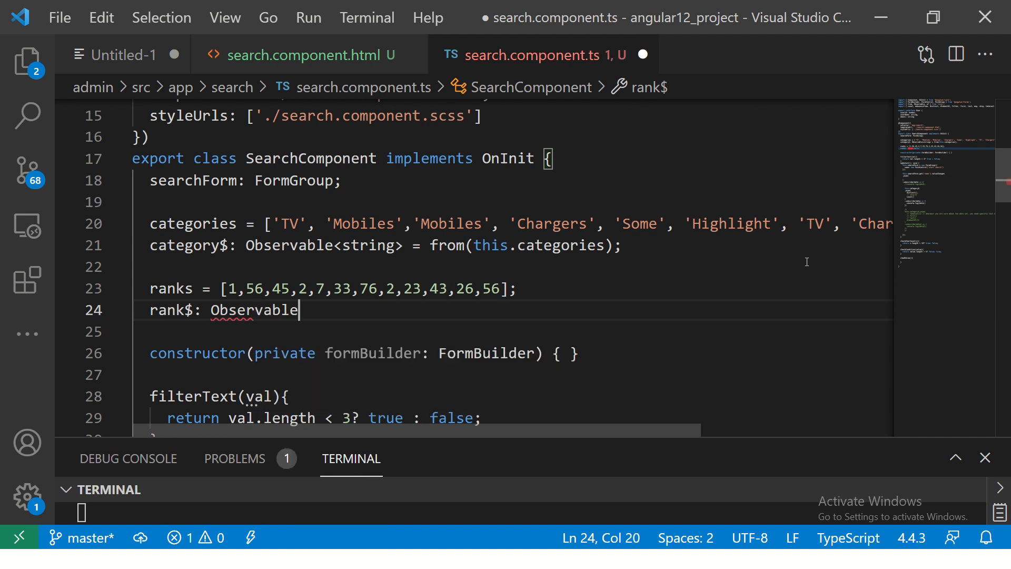
text(<number> = from(this)
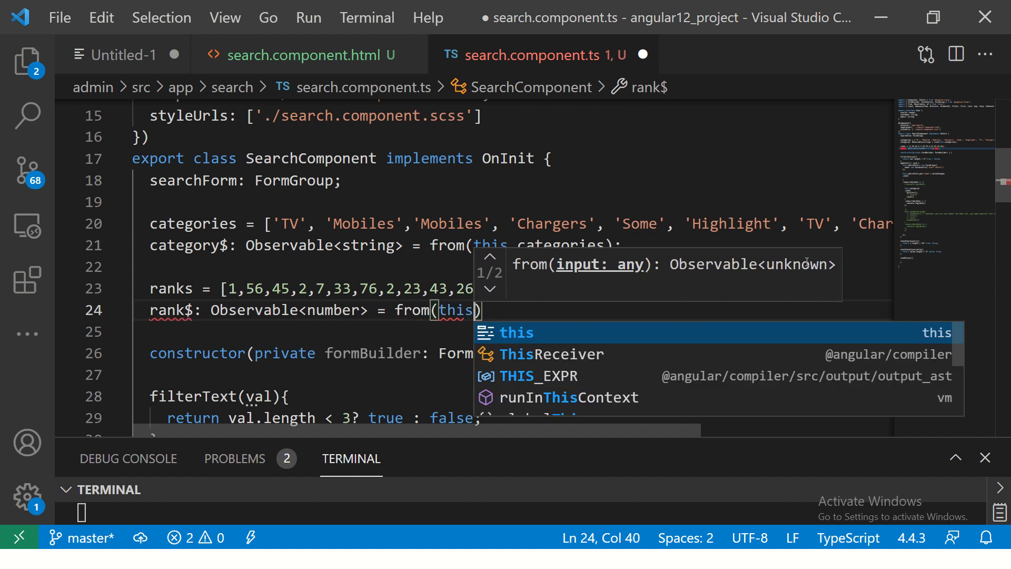
text(.ranks)
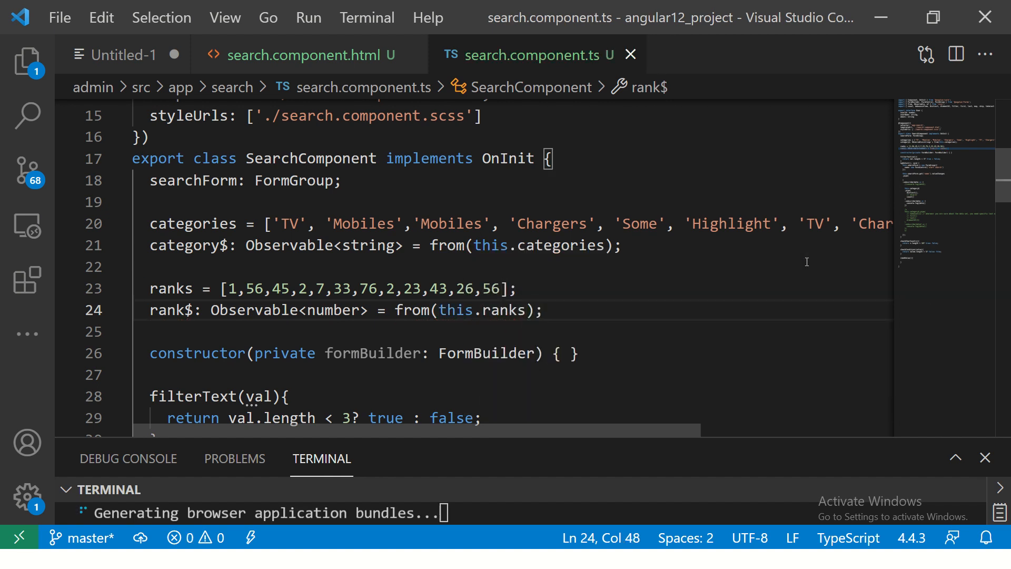
double_click(167, 309)
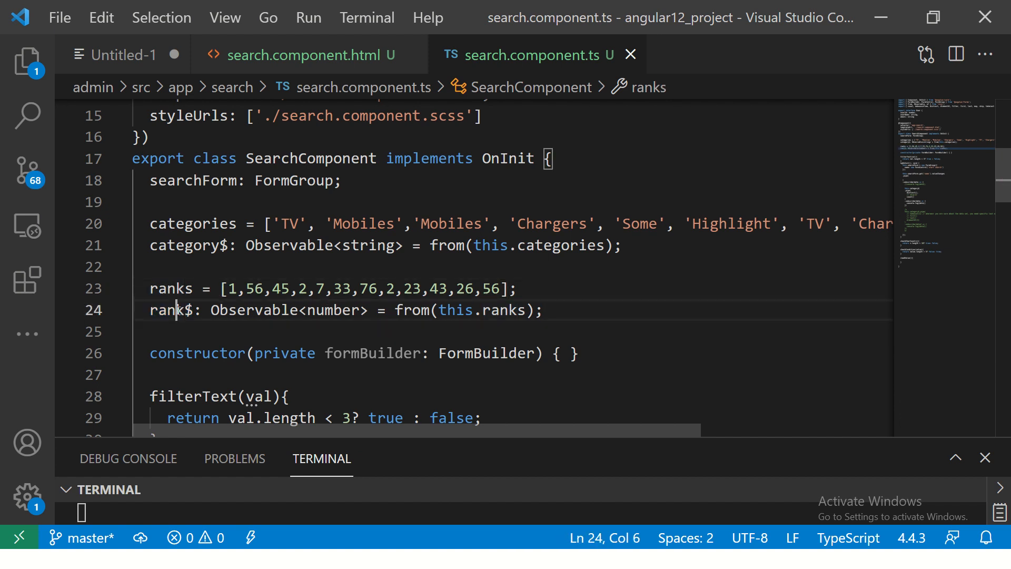
double_click(169, 310)
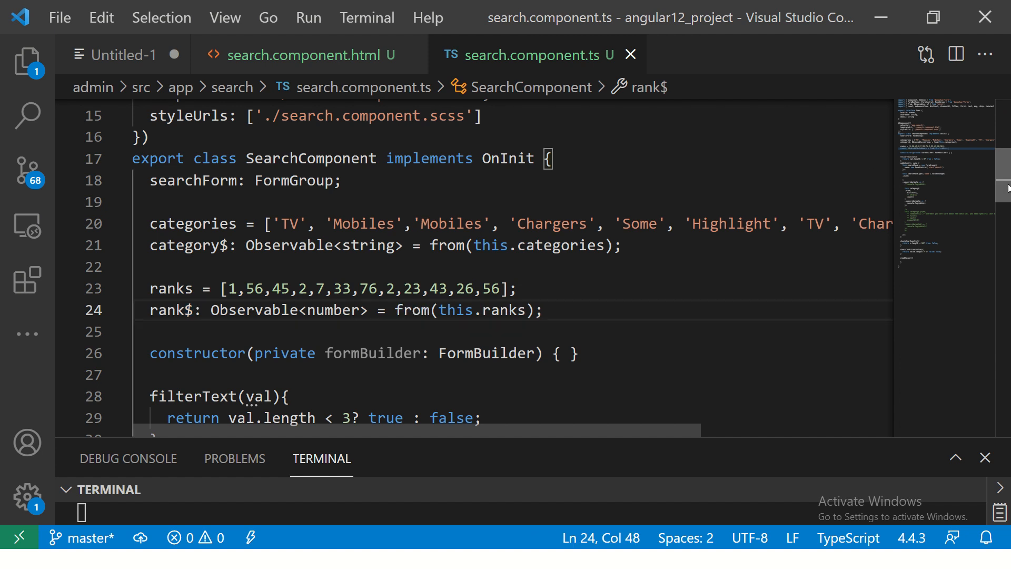
scroll(down, 3)
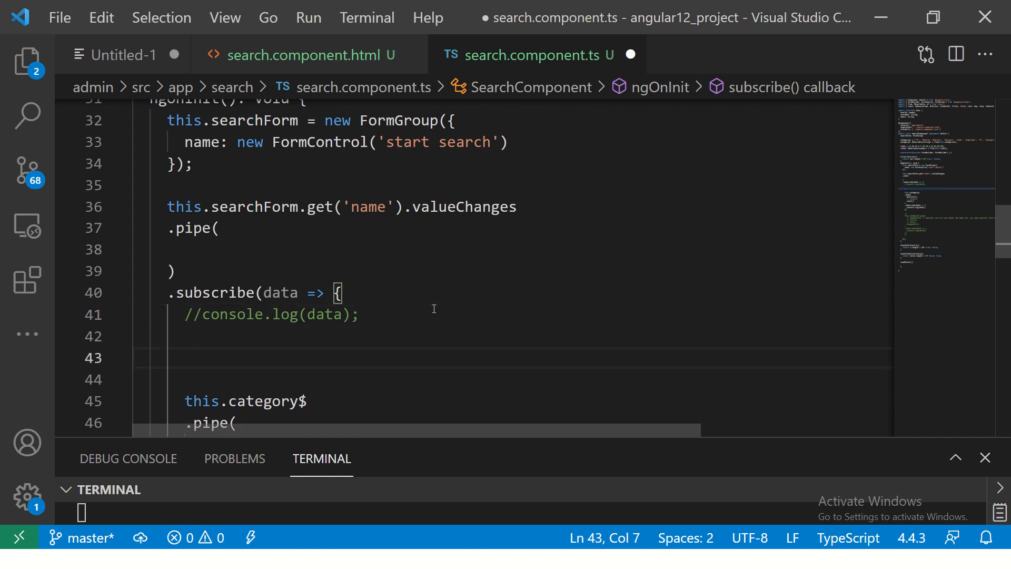
- Inside valueChanges subscribe, add this.rank$.pipe().subscribe(data => console.log(data))
text(this.rank)
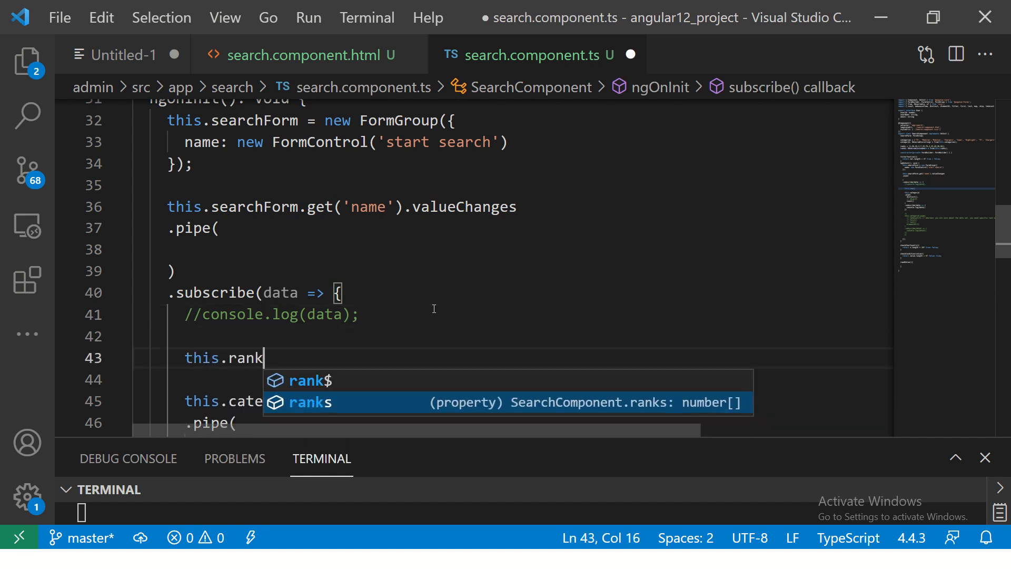
text($.)
click(514, 380)
text(.pipe()
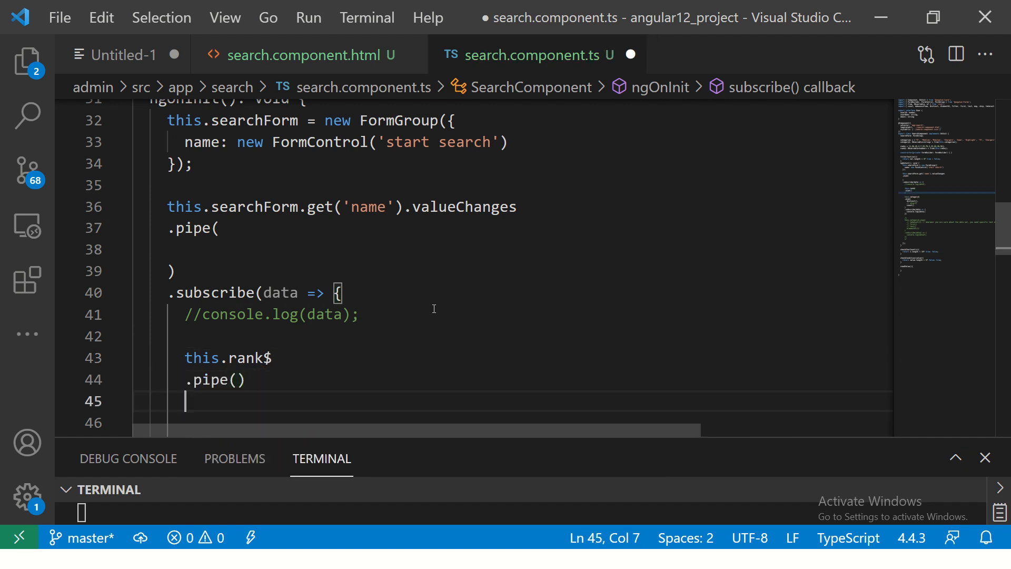
text(.subscribe(data => {)
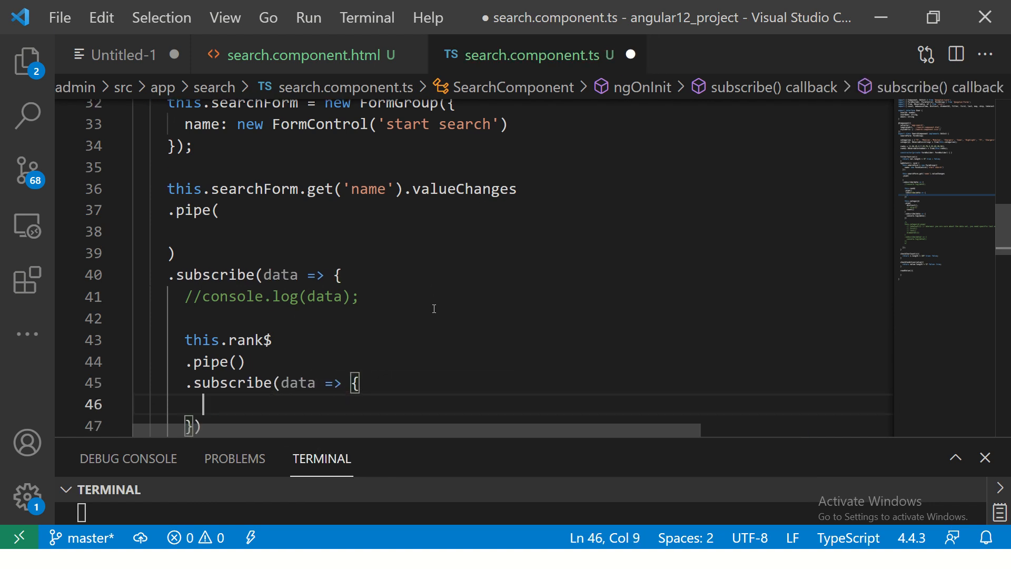
text(console.log(dat)
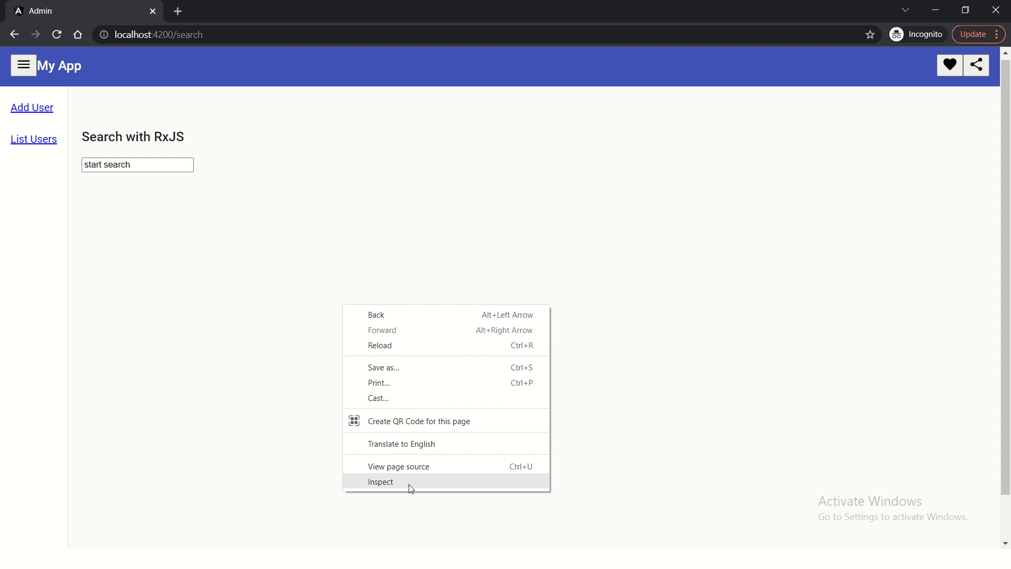
- Search for 1 on localhost:4200/search and check the rank values logged in the DevTools console
click(380, 482)
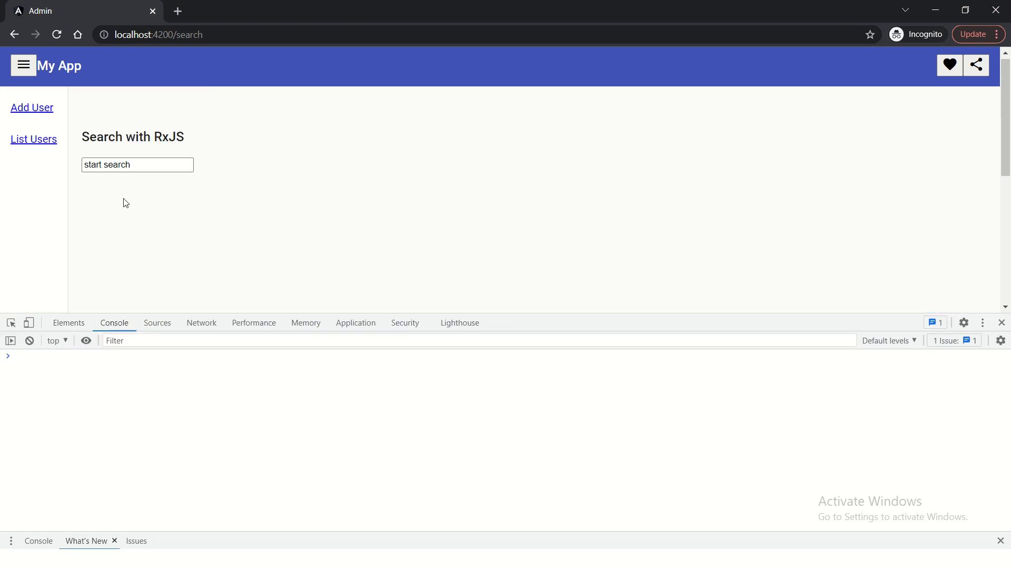
text(1)
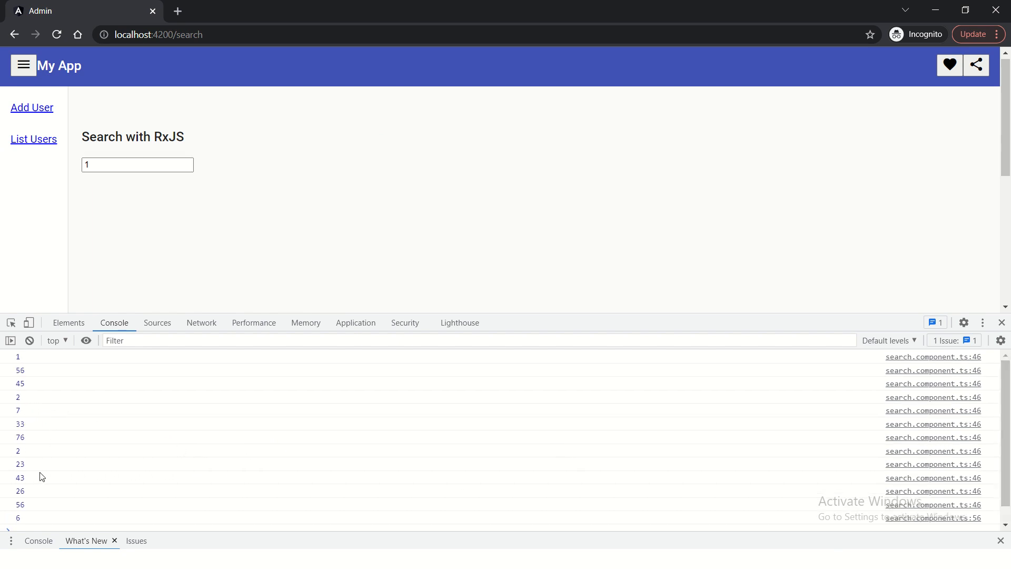
key(Alt+Tab)
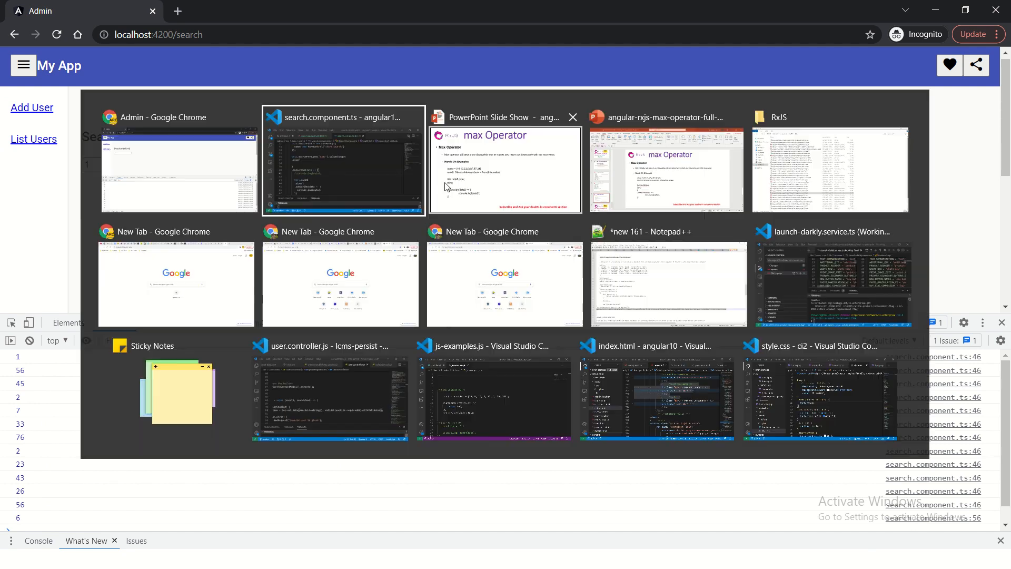
- Add distinct() on its own line as the first operator in the rank$ pipe
click(342, 161)
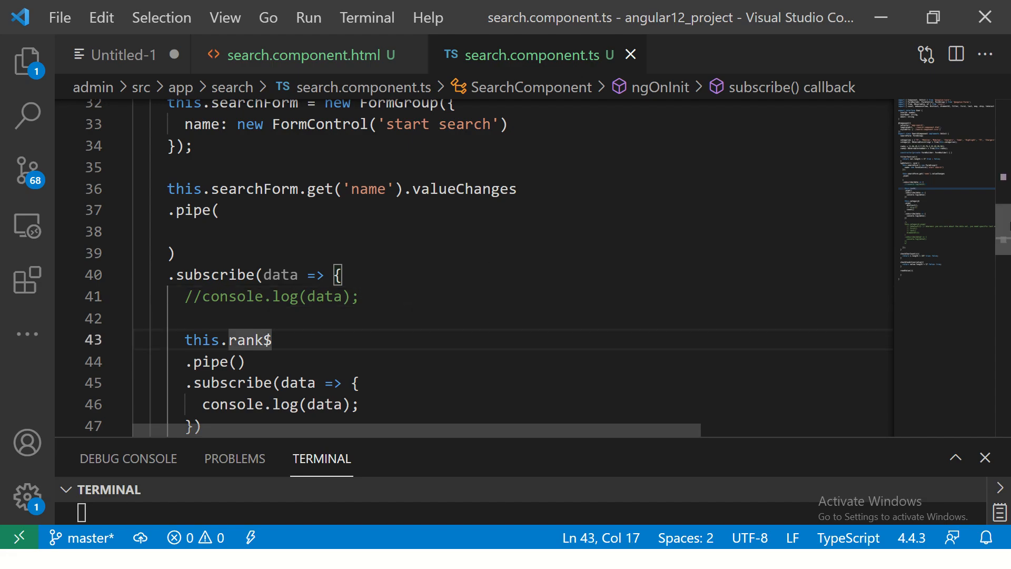
scroll(down, 3)
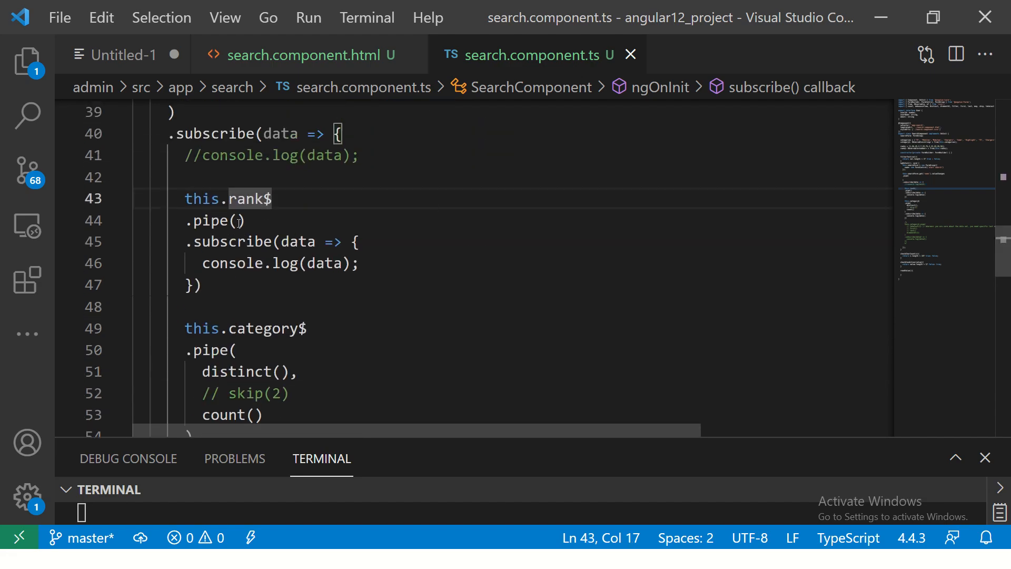
key(Enter)
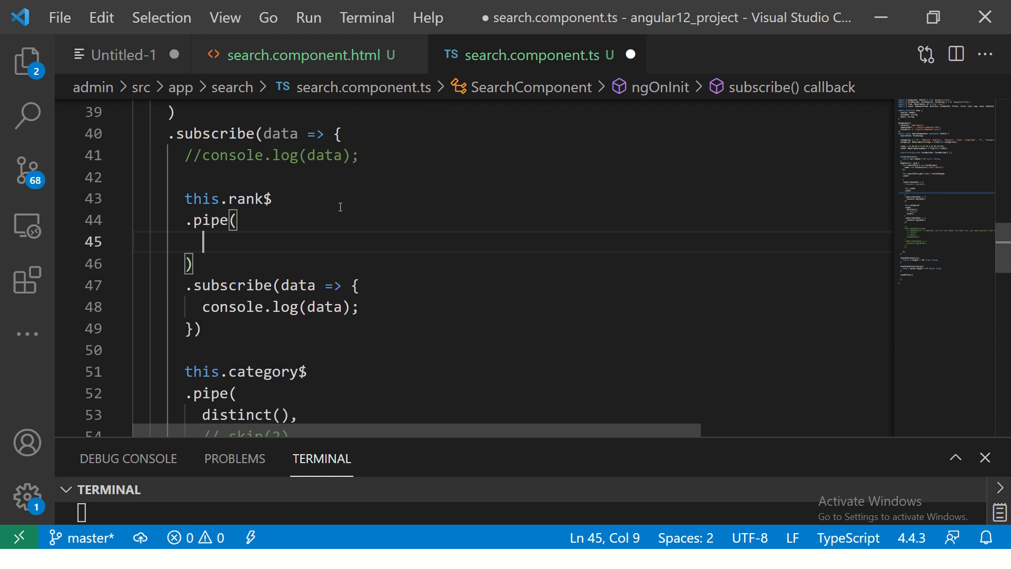
text(distinct())
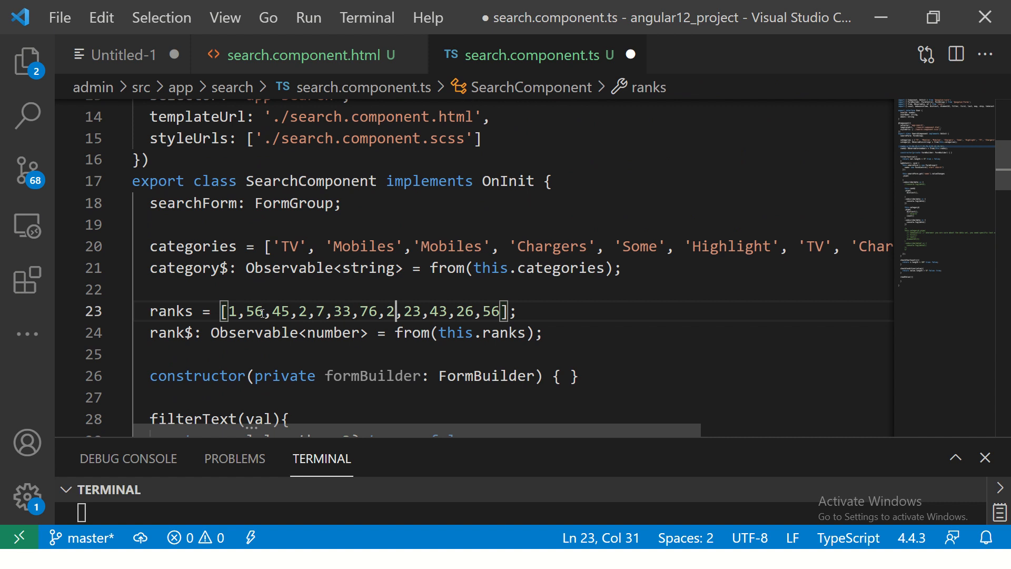
- Extend the ranks array with 23 and more values, then save the file
text(23,45,)
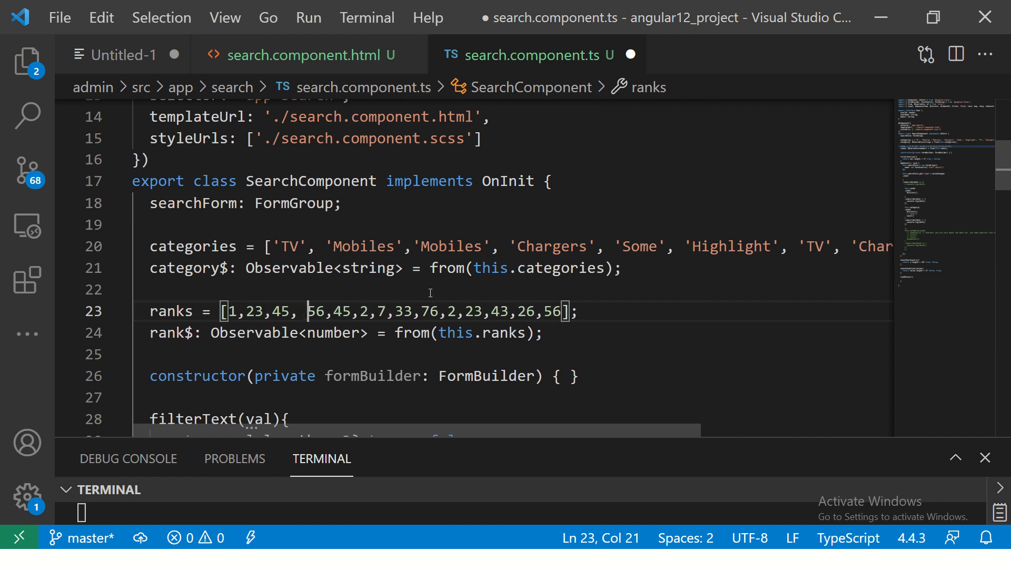
key(ctrl+s)
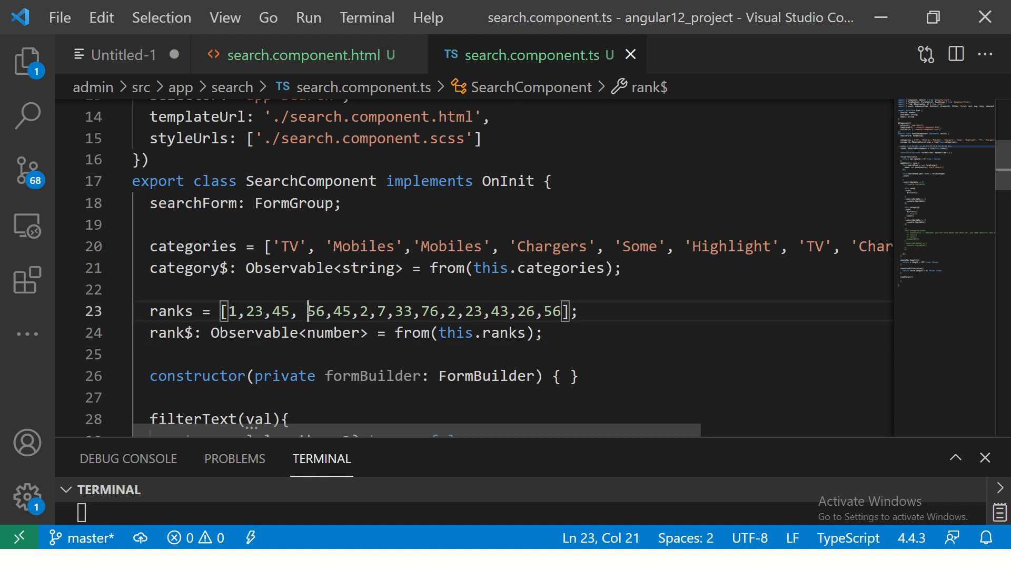
key(Backspace)
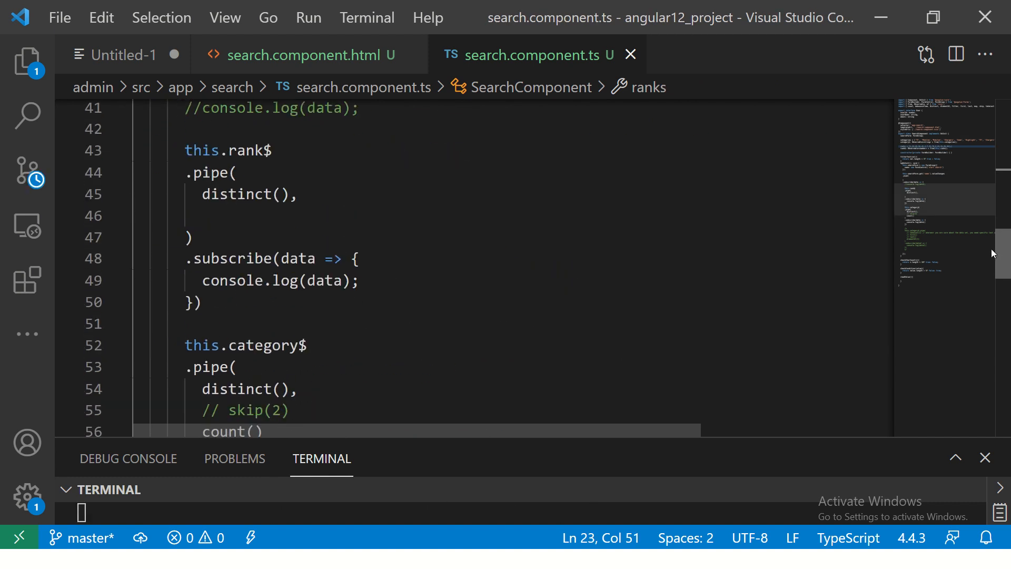
click(204, 216)
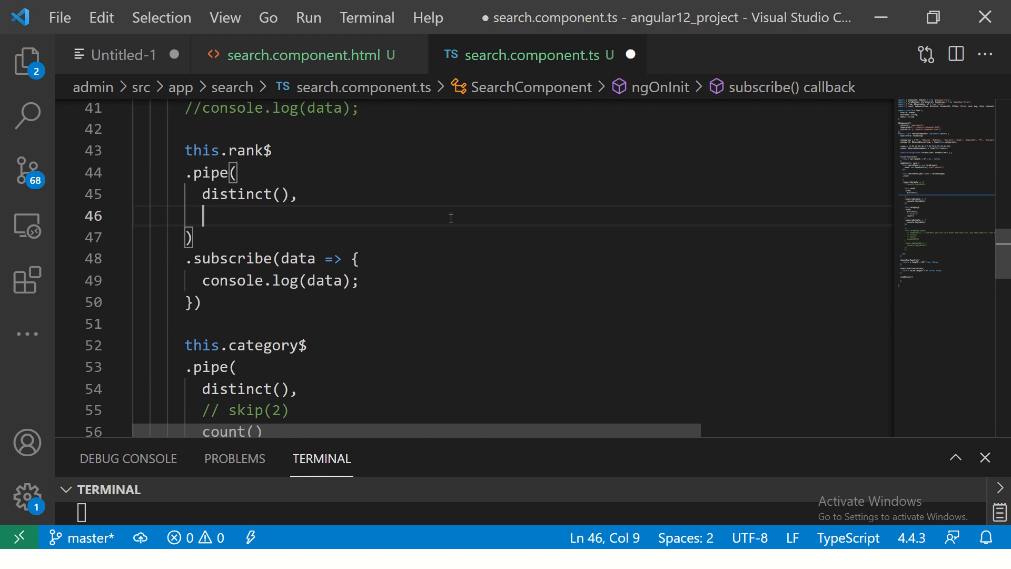
mouse_move(448, 213)
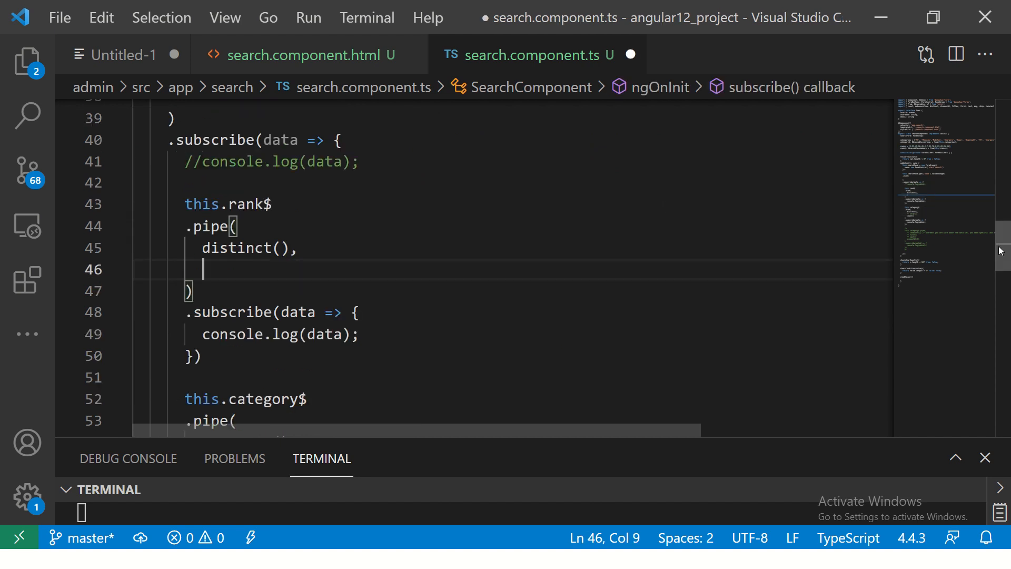
- Add filter((v) => this.filterValues(v)) after distinct() in the rank$ pipe
text(filter())
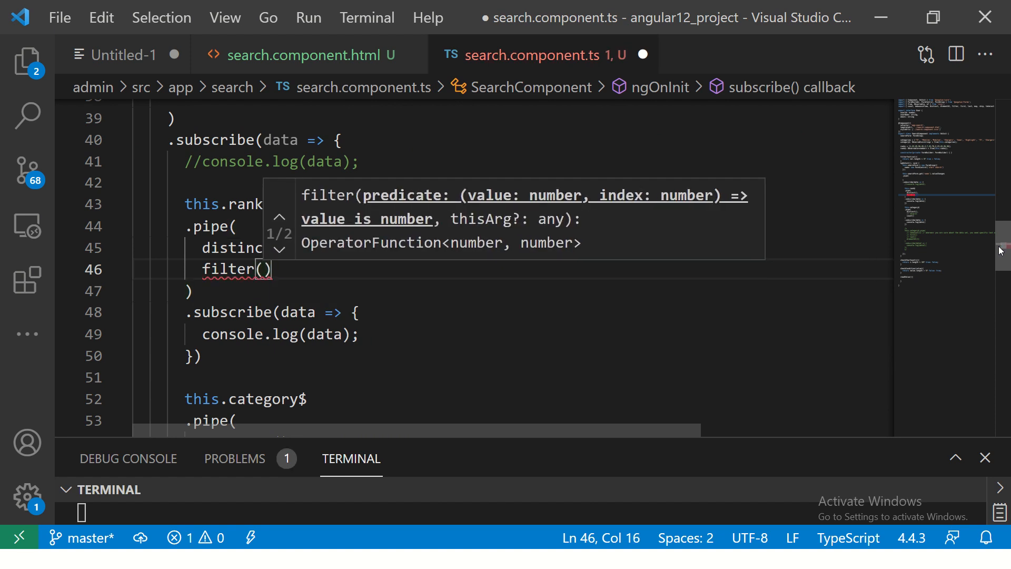
text((v) => ))
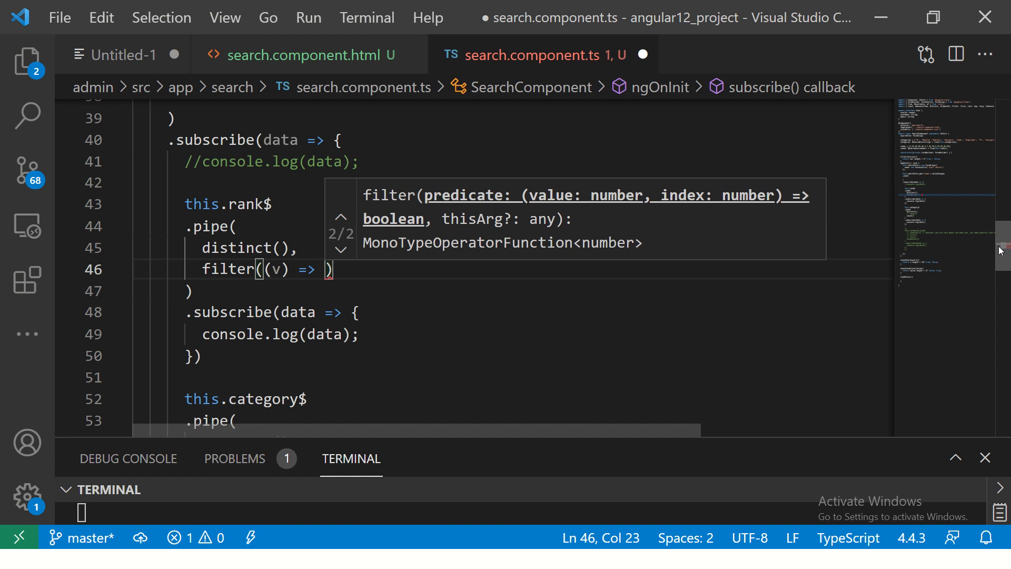
text(this.)
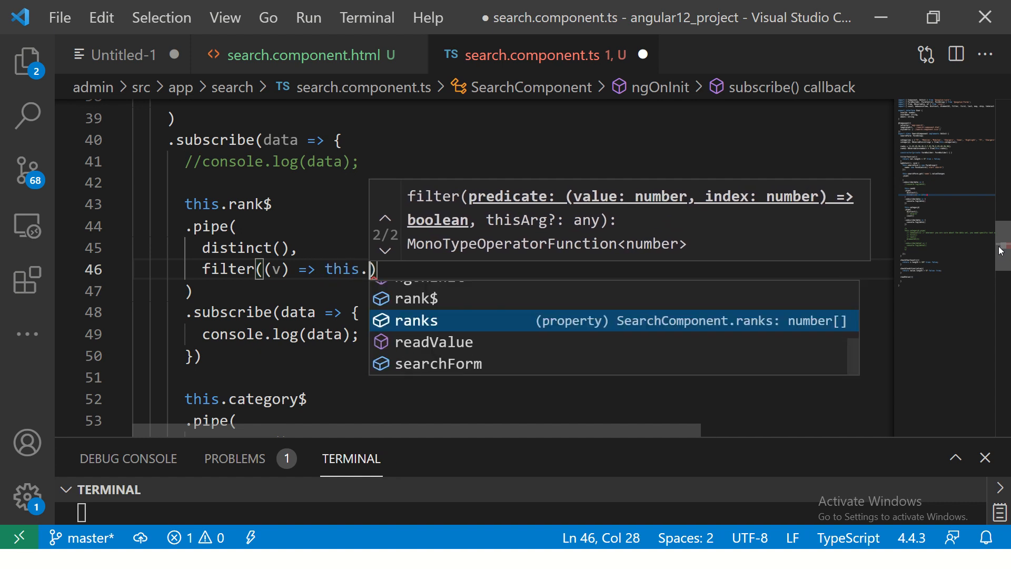
text(filterValues)
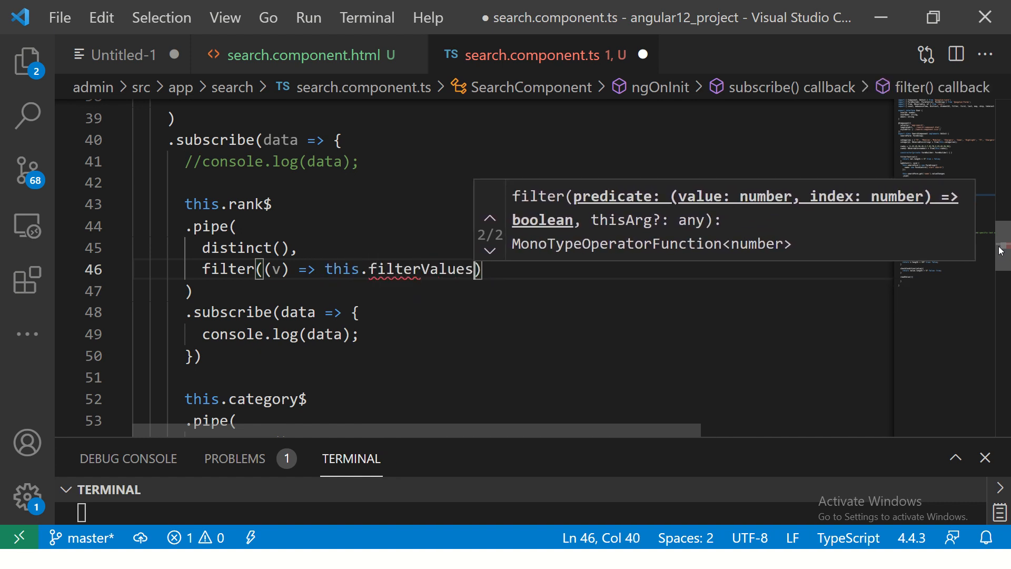
text((v))
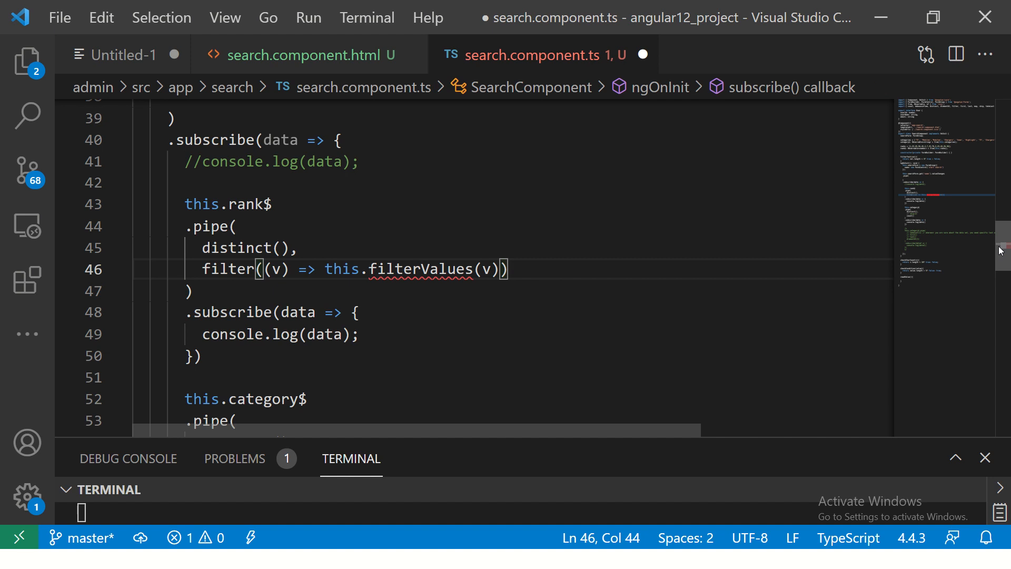
double_click(420, 269)
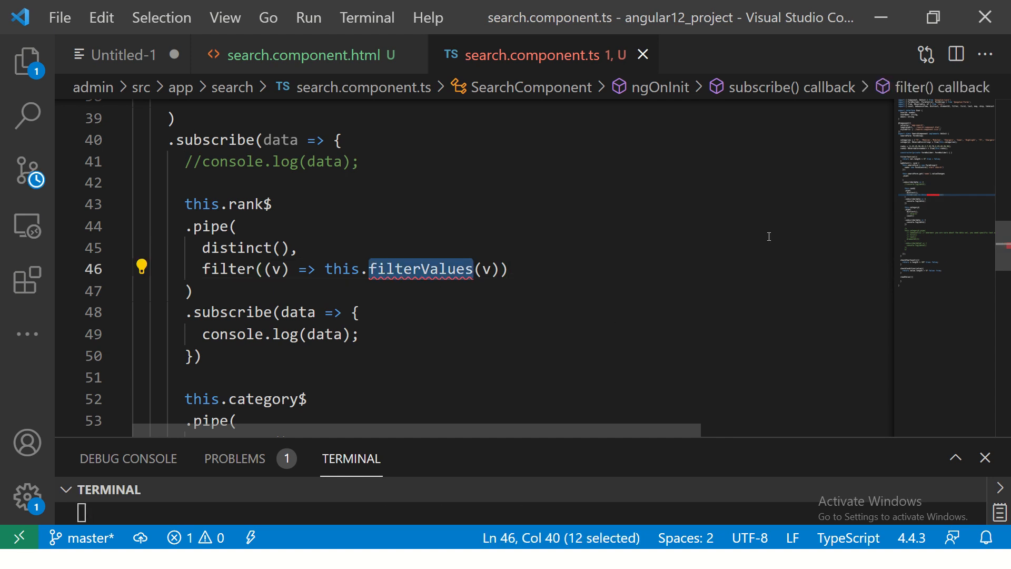
scroll(down, 3)
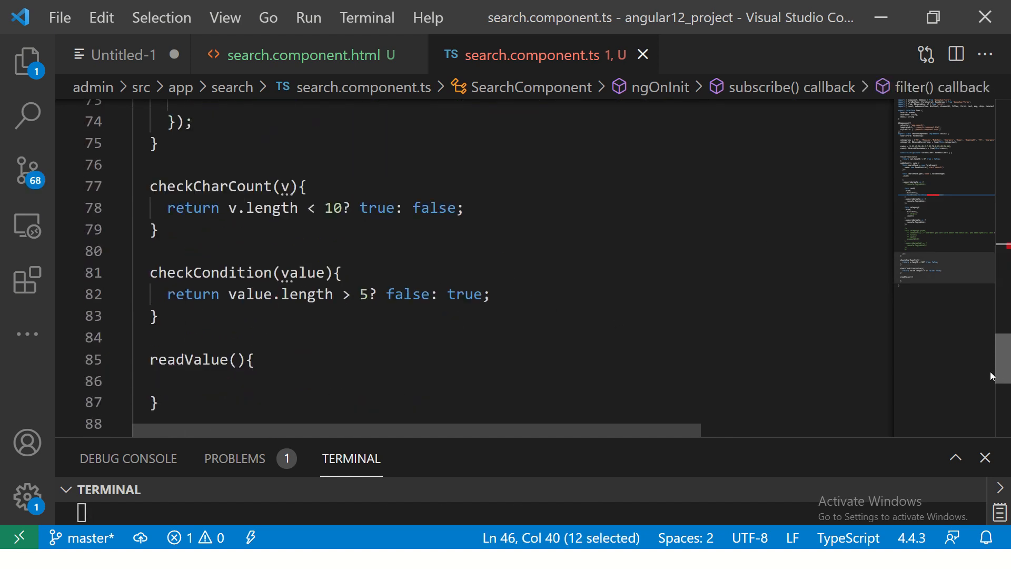
text(filterValues())
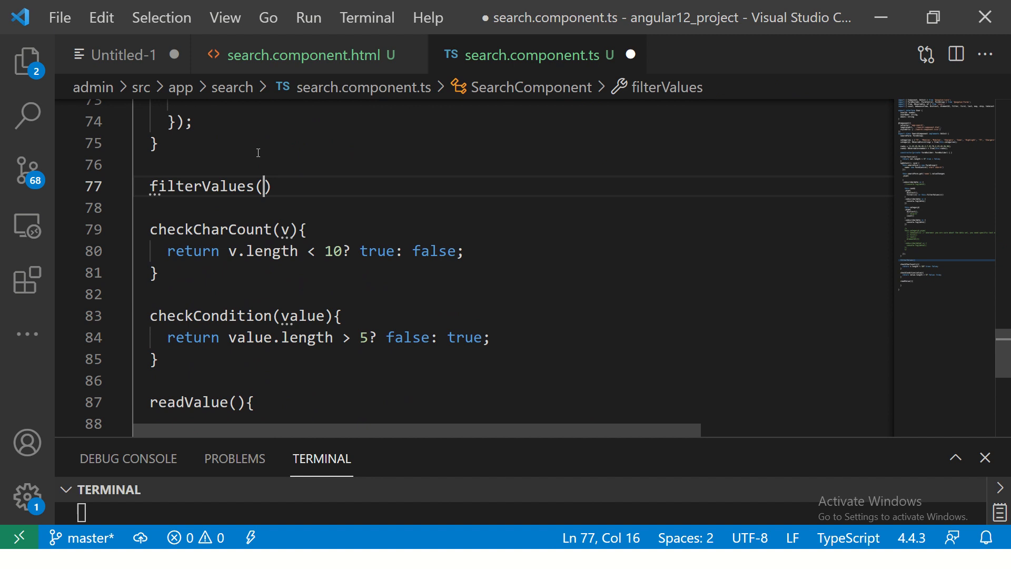
text(v){)
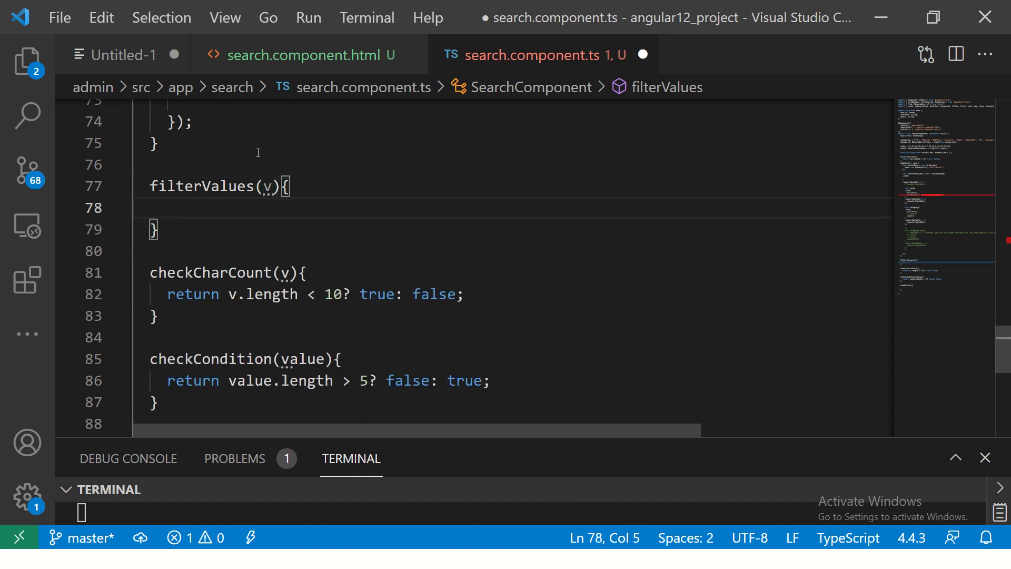
text(if(v ))
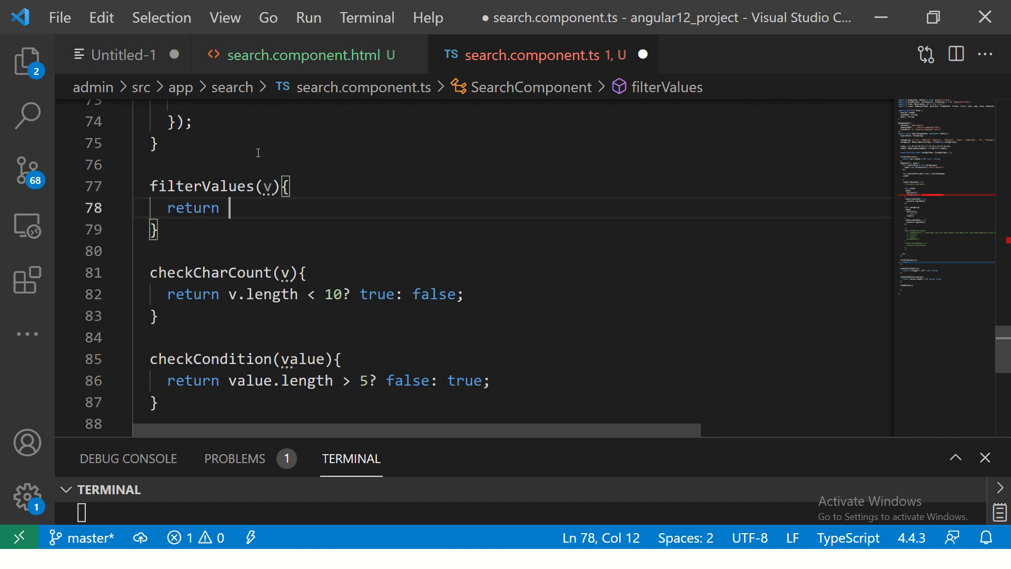
text(v < 10?)
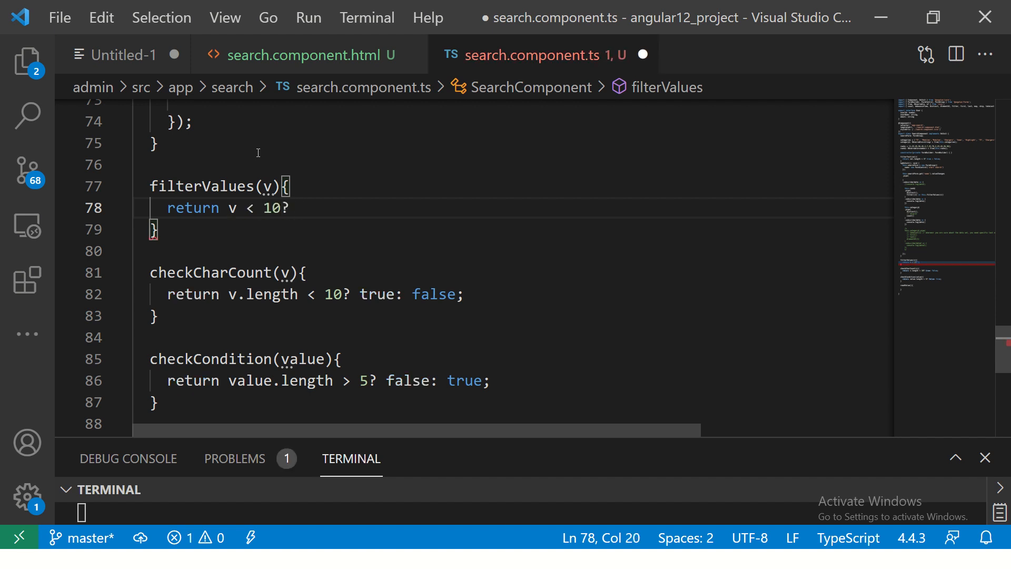
text(fa)
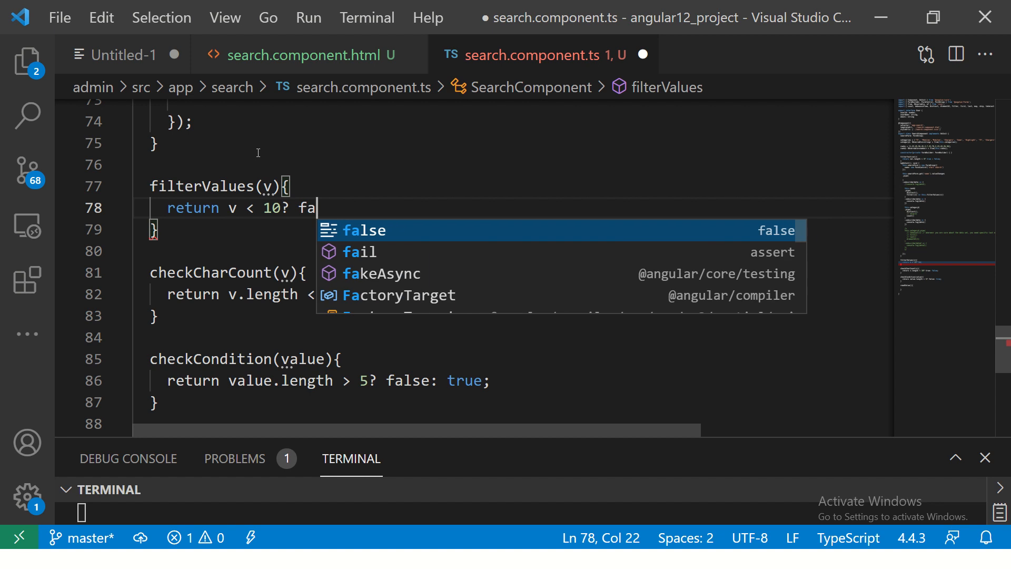
text(lse)
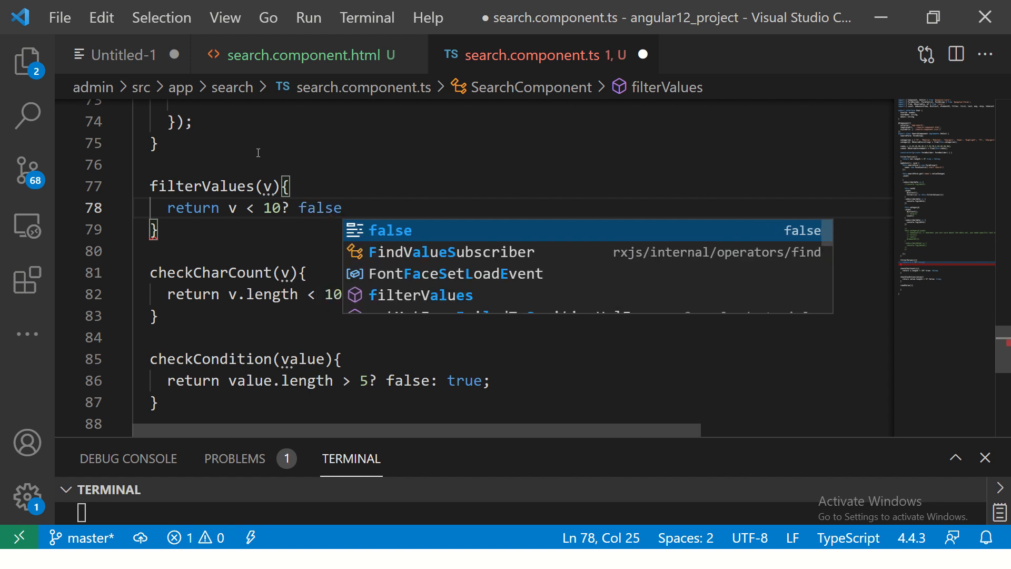
text(: true)
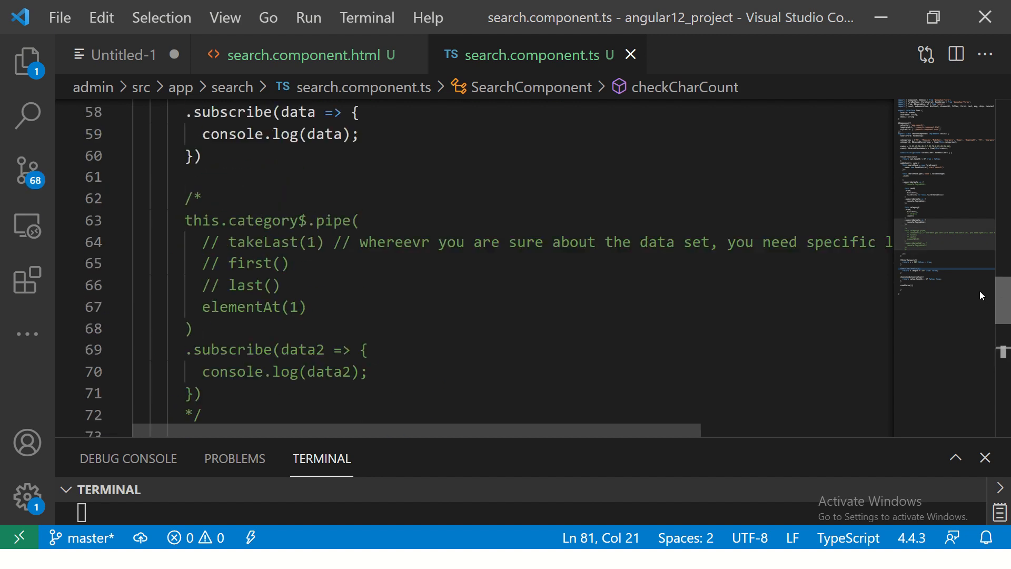
- Add max() as the third operator after filter in the rank$ pipe and save
scroll(down, 3)
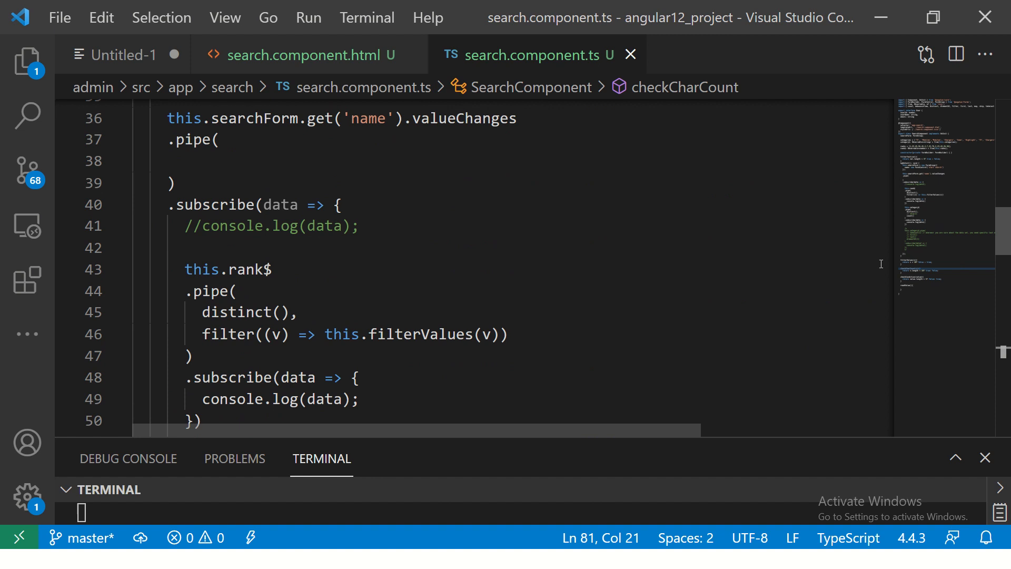
click(300, 312)
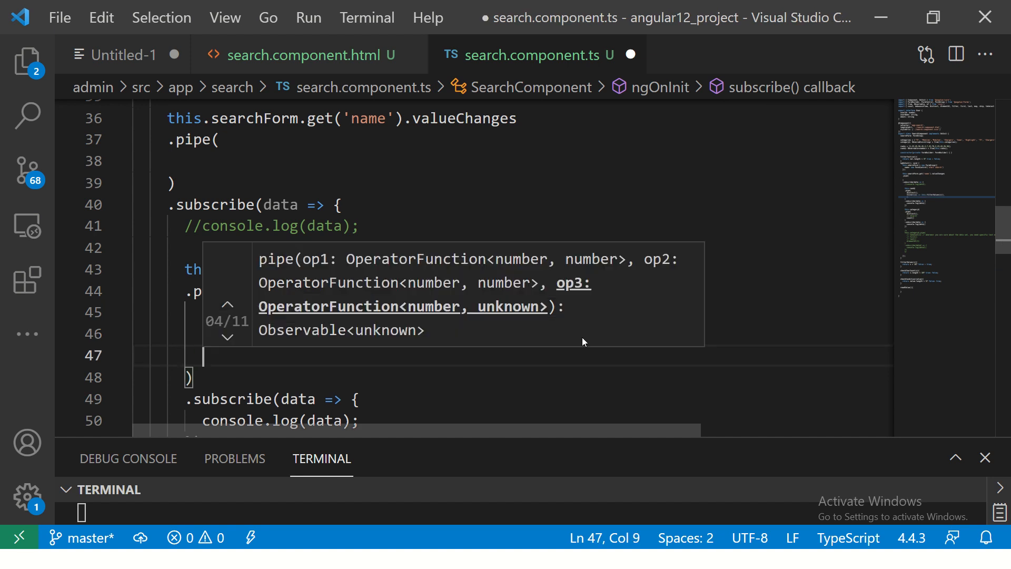
text(max)
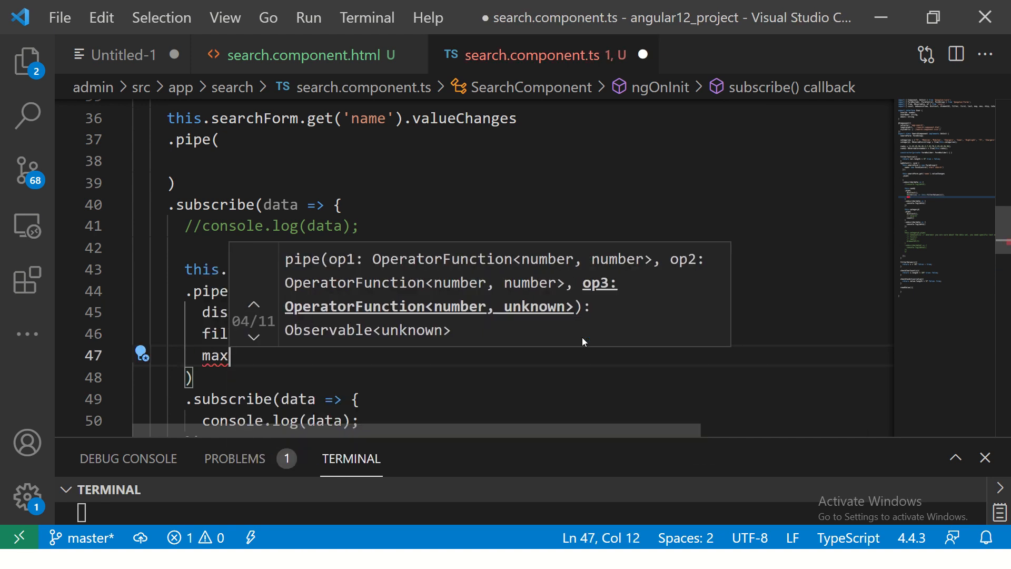
key(ctrl+s)
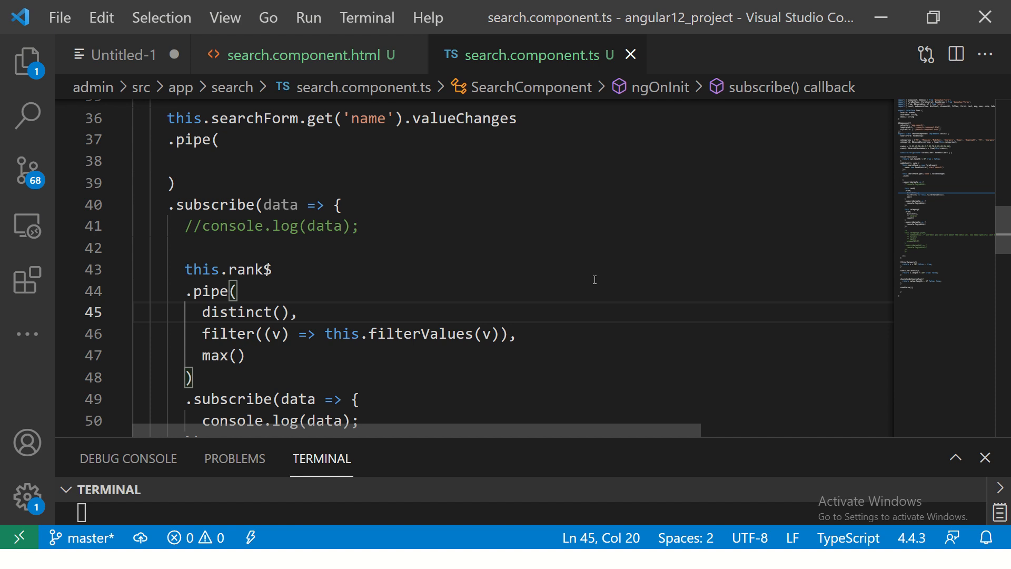
mouse_move(437, 289)
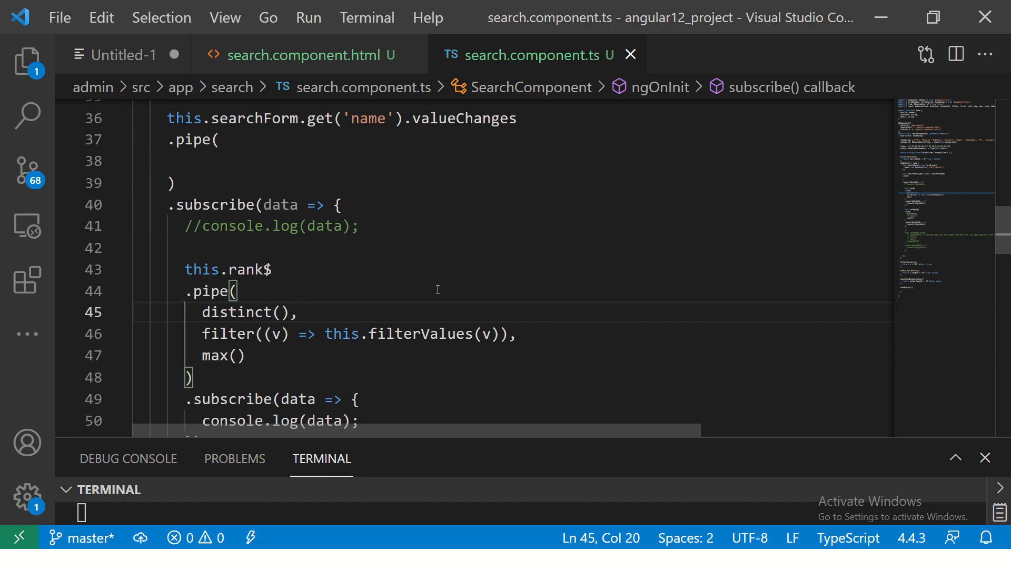
click(230, 312)
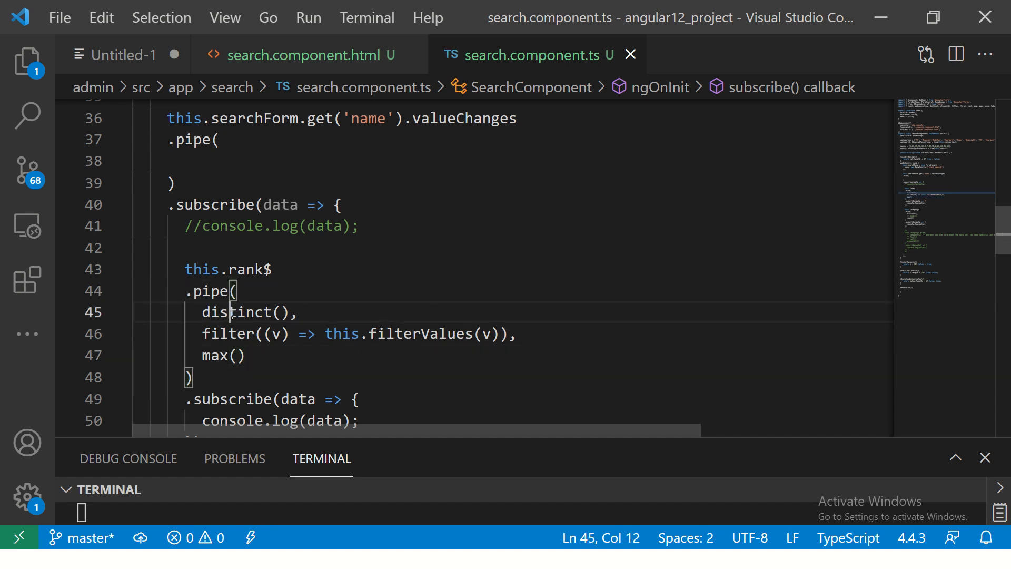
double_click(228, 334)
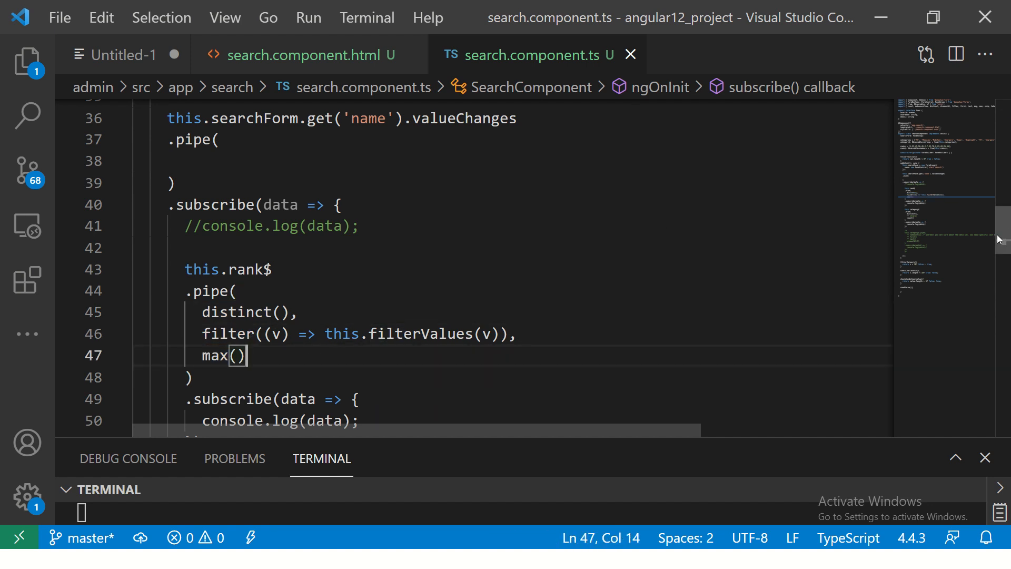
key(Alt+Tab)
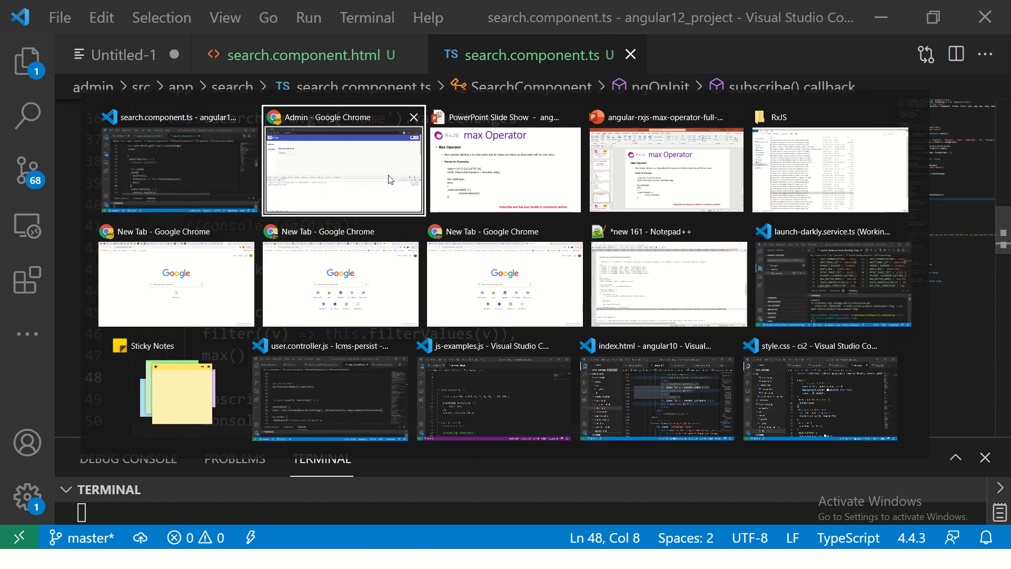
- Search for 1 in the running app and check the still-empty DevTools console
click(343, 170)
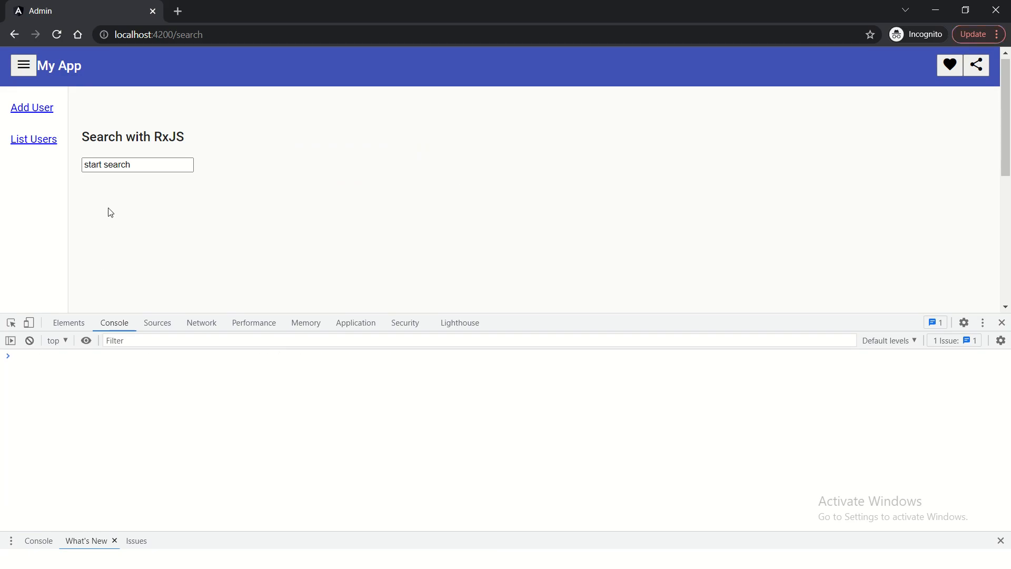
text(1)
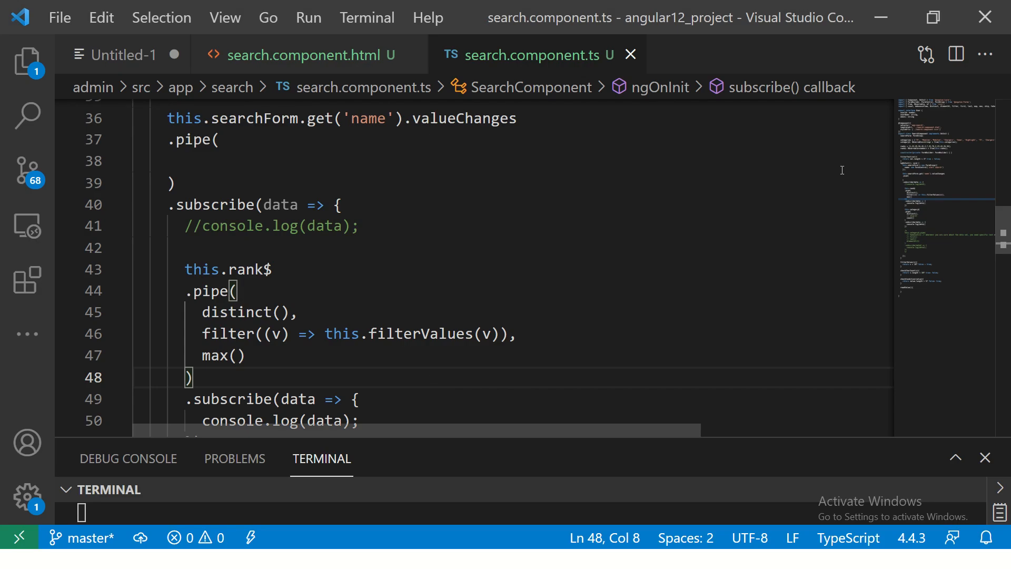
- Change the rank$ subscription to log `Maximum value is: ` + data
scroll(down, 3)
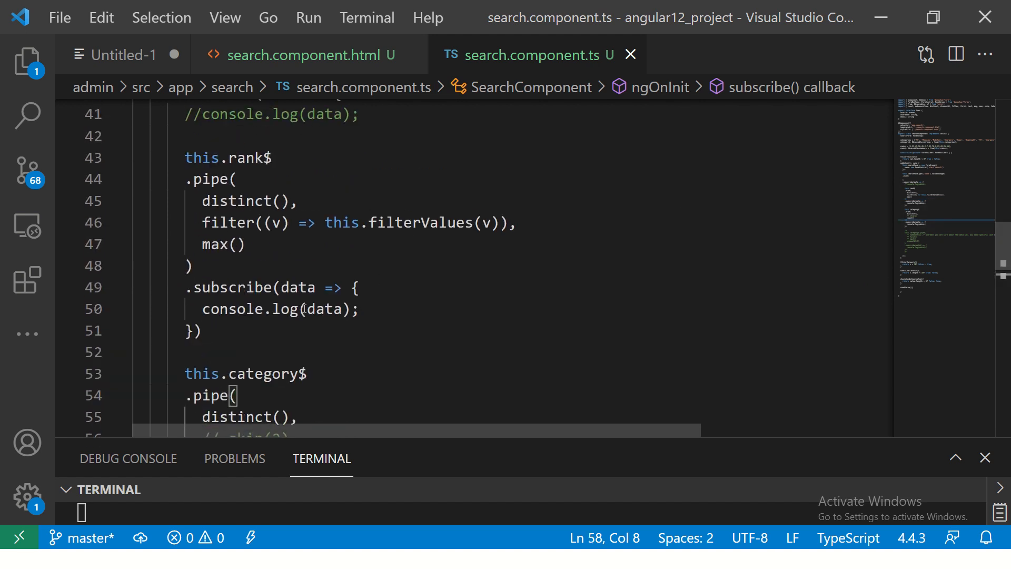
text(``)
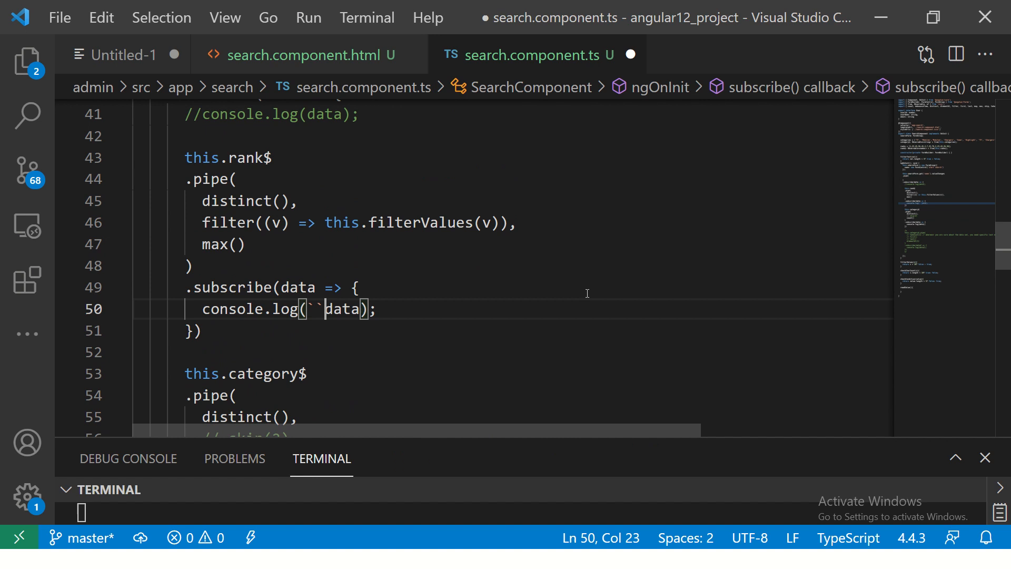
text(Max)
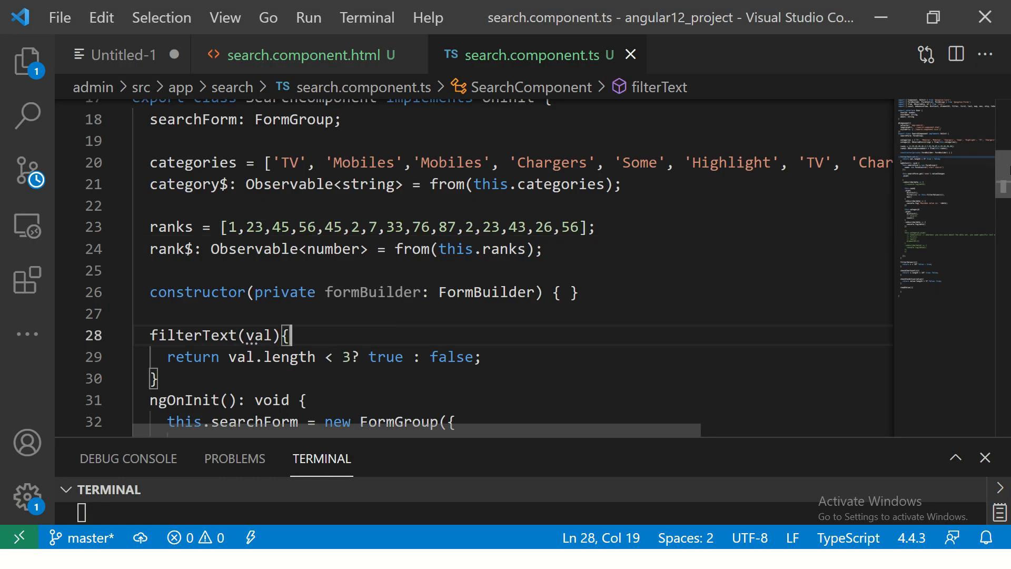
scroll(down, 3)
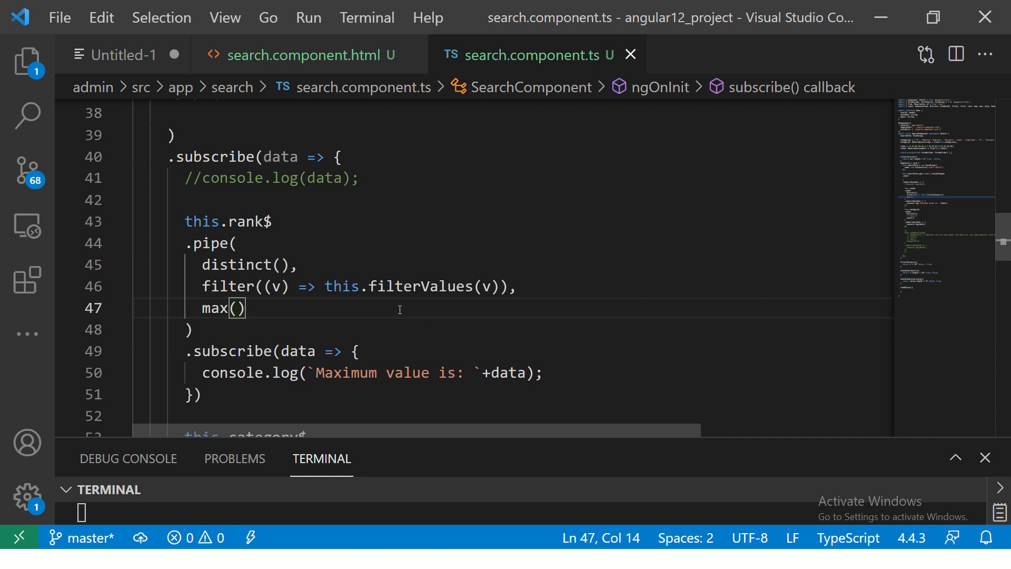
double_click(218, 307)
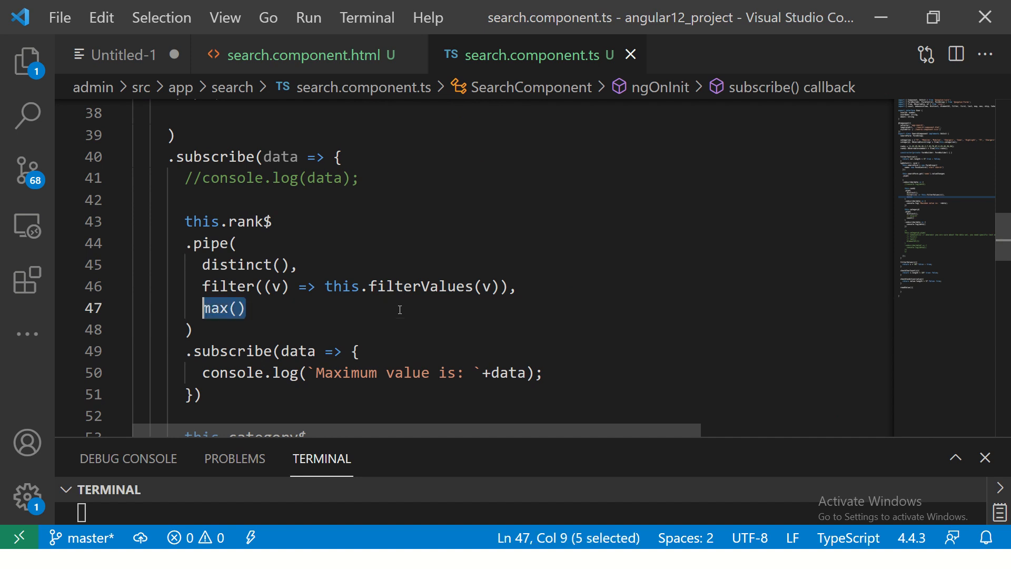
- Confirm the console reports 'Maximum value is: 87', reload the page and search for 1 again
key(Delete)
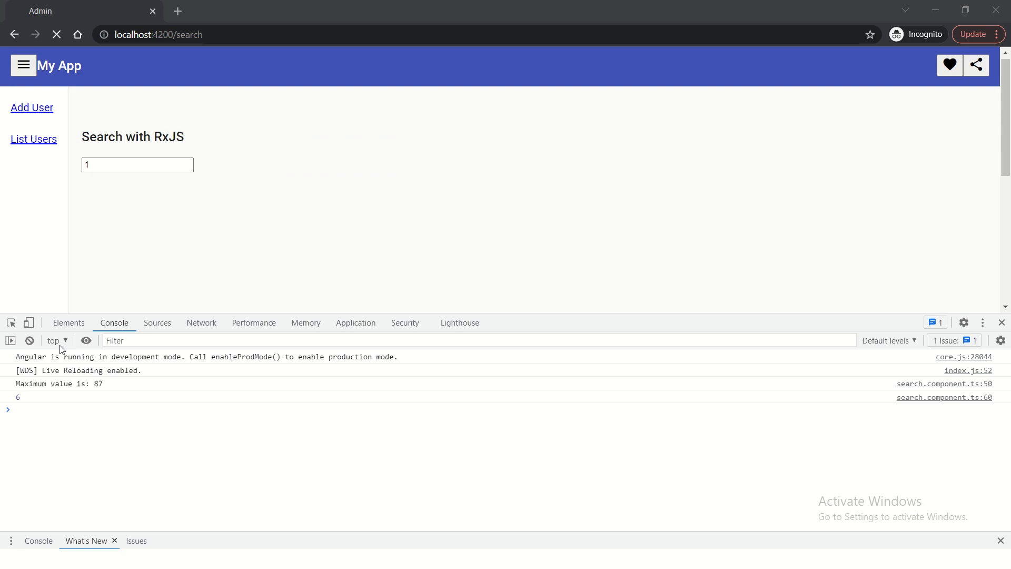
key(F5)
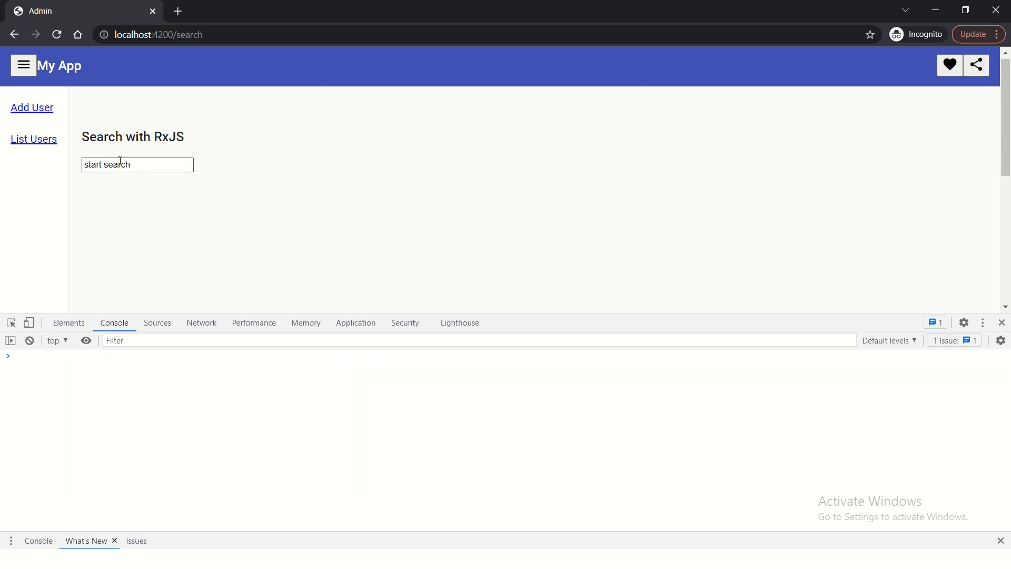
text(1)
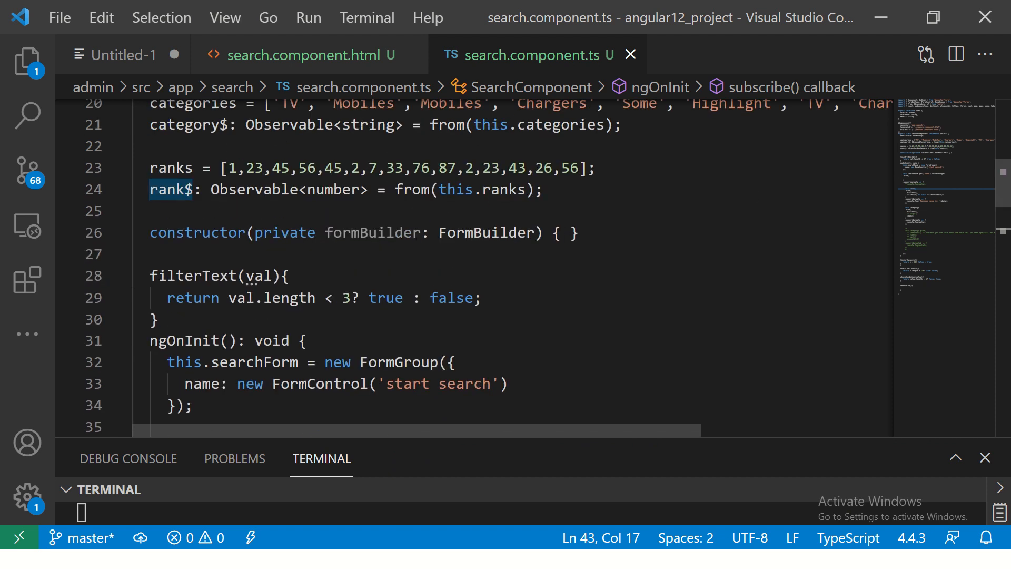
scroll(down, 3)
text(filter((v) => this.filterValues(v)),)
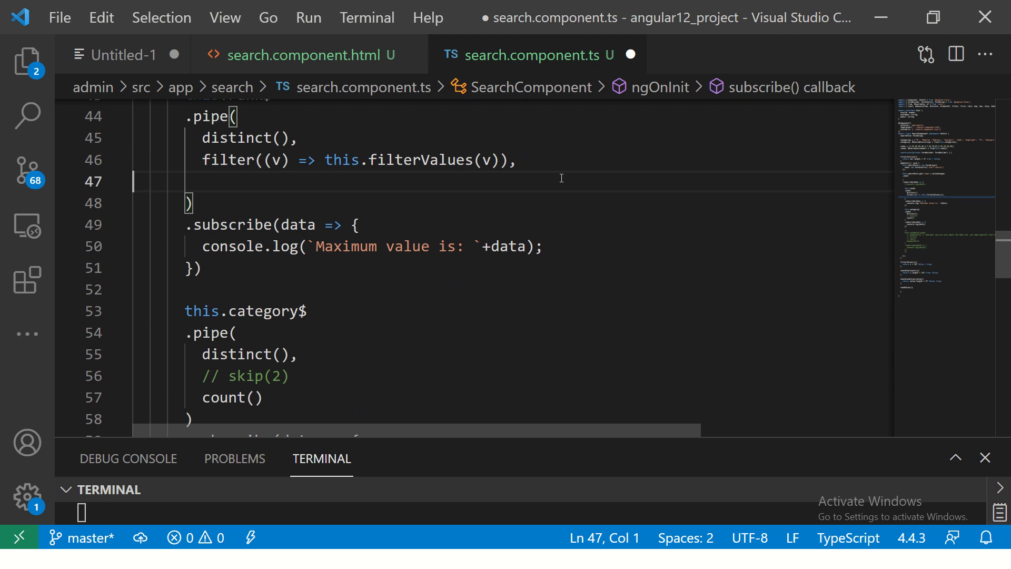
text(max())
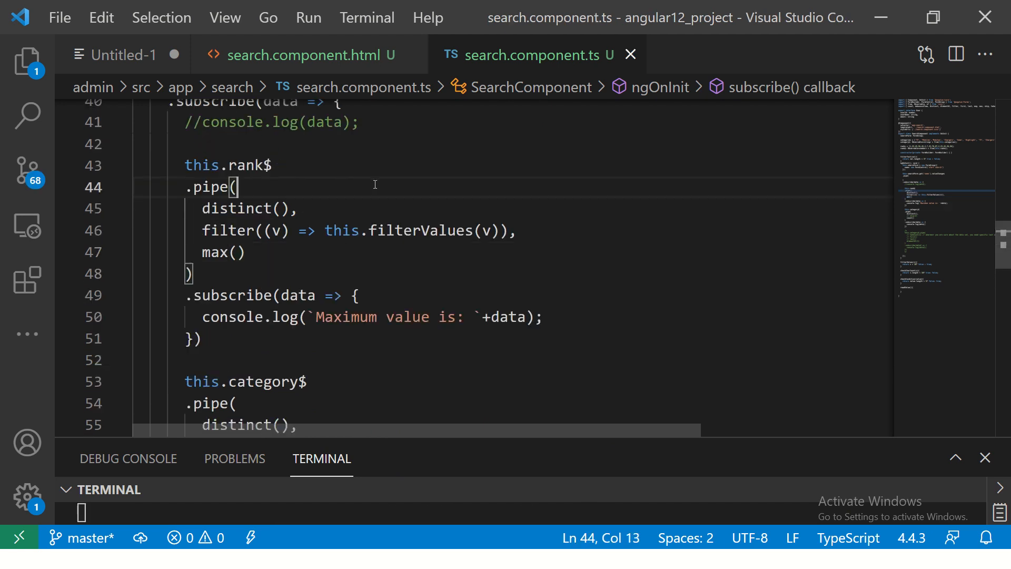
click(189, 273)
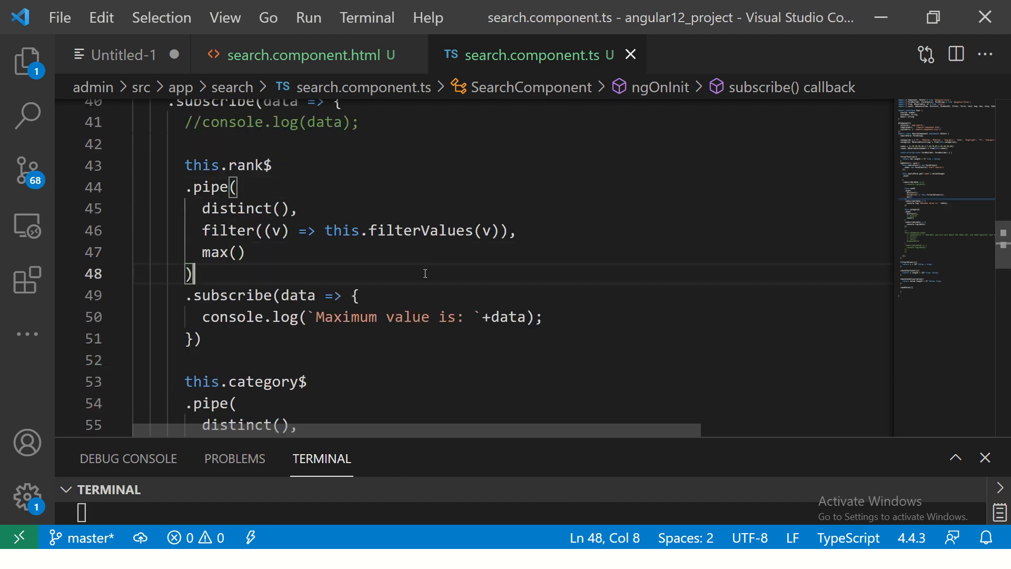